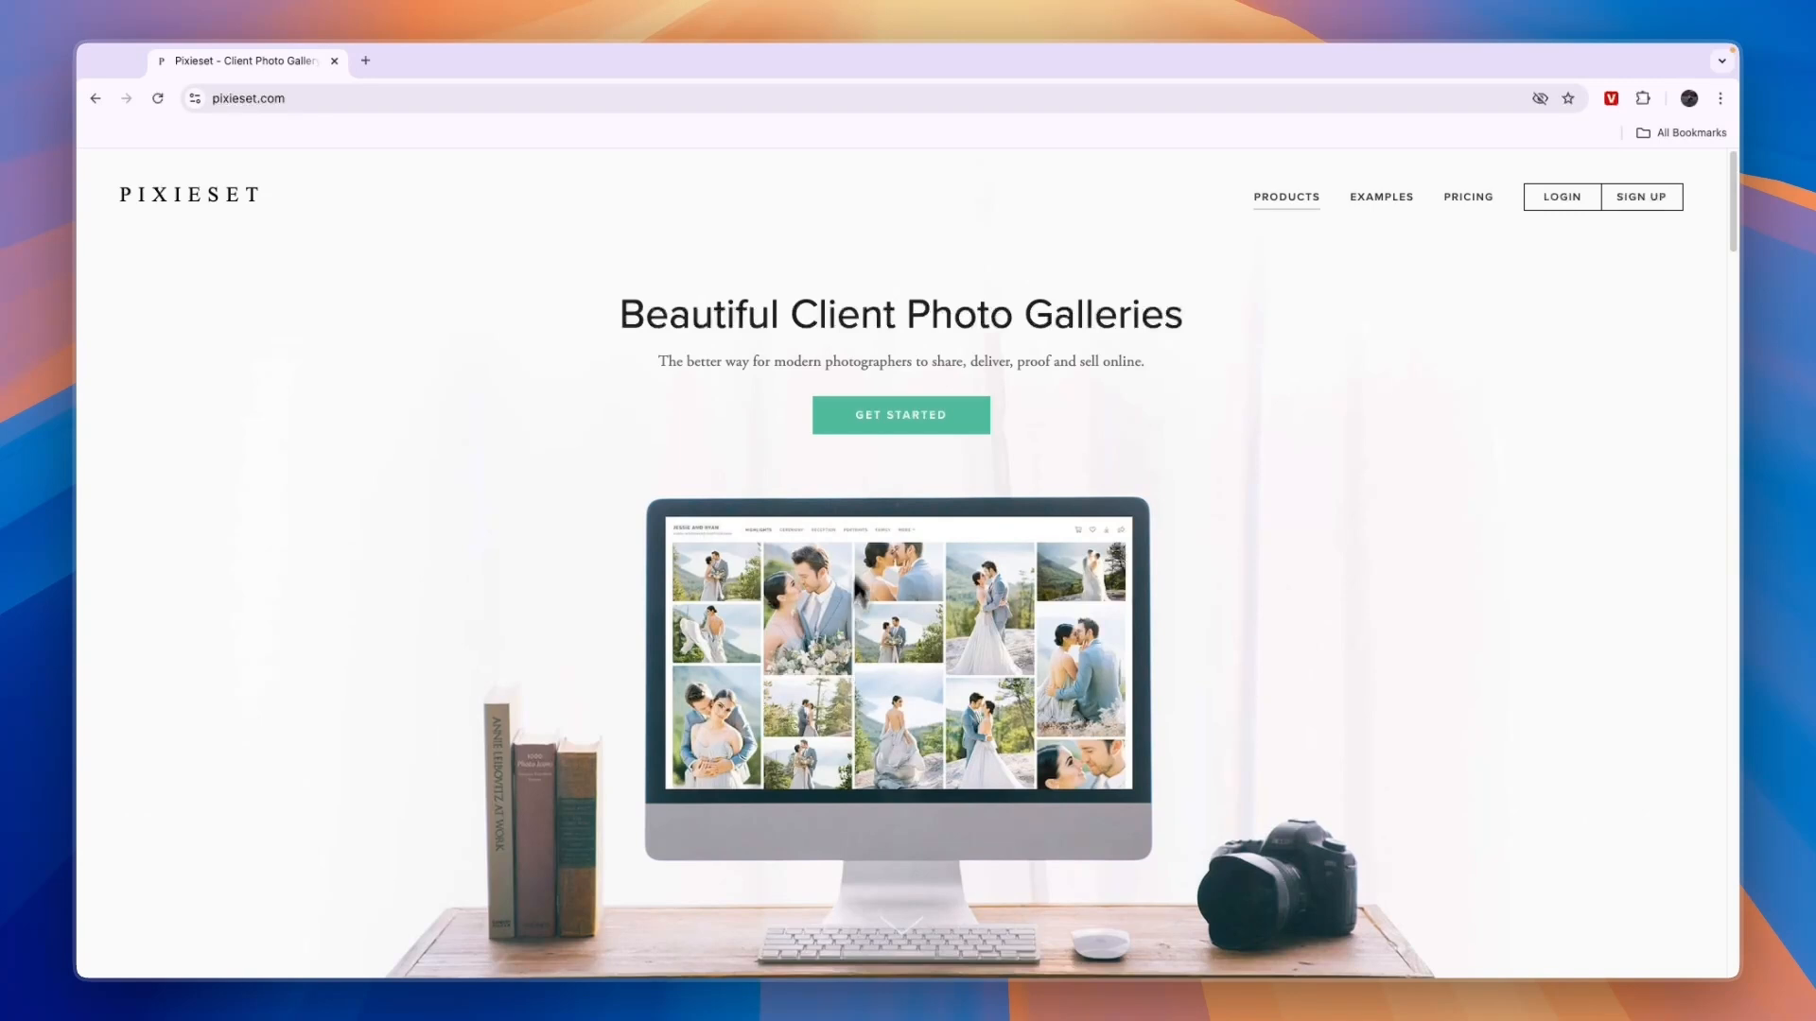
- Go to the Pixieset sign-up form from the home page
click(900, 414)
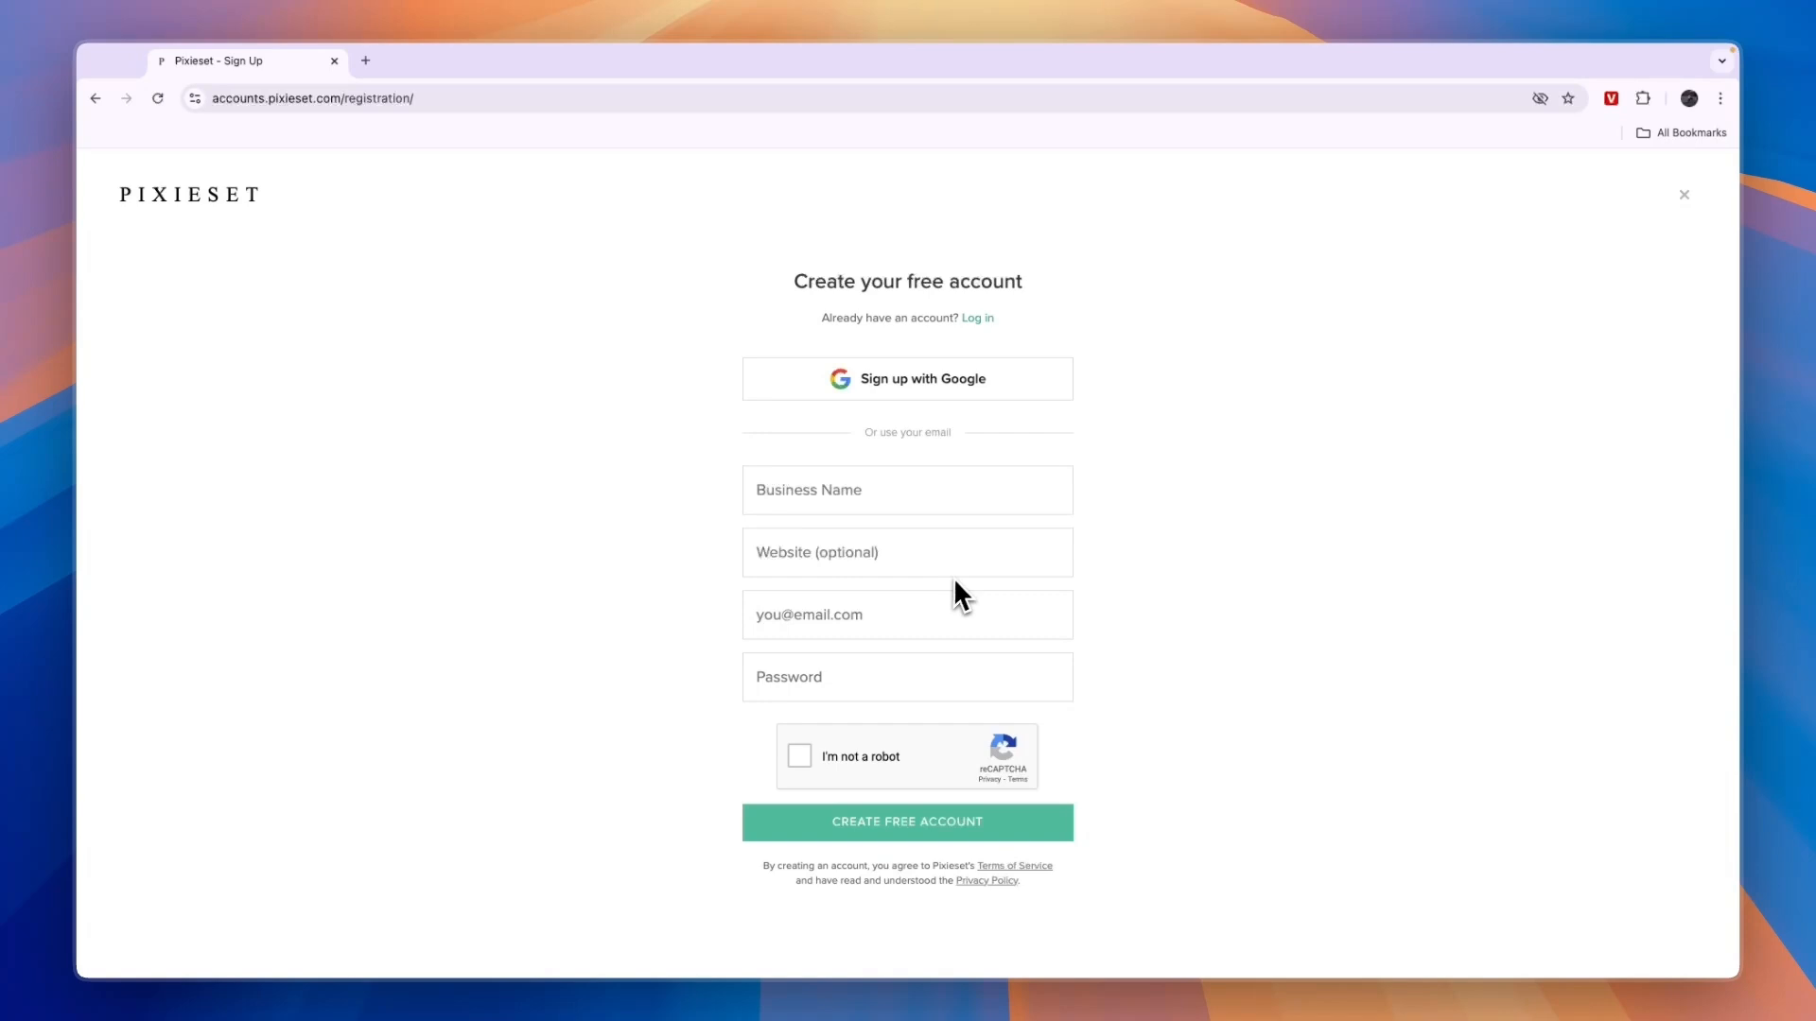
- Create the free account and choose Create Gallery from the welcome dialog
click(906, 823)
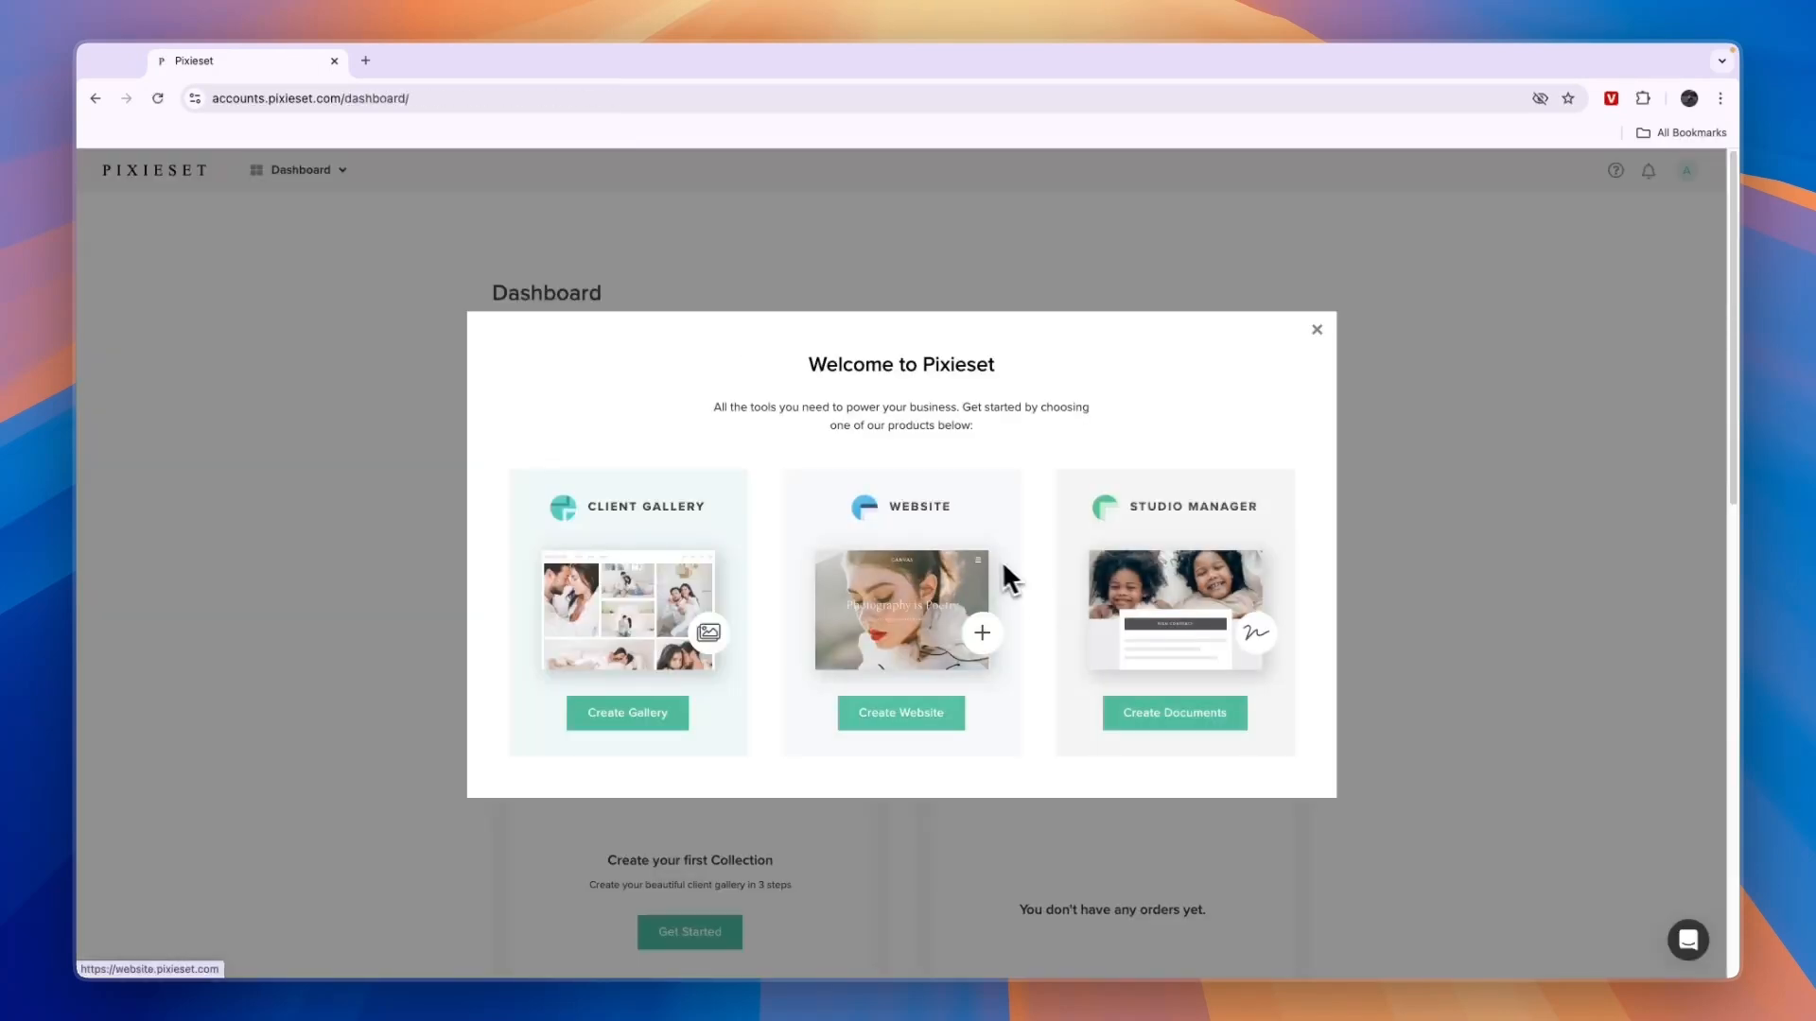
mouse_move(654, 554)
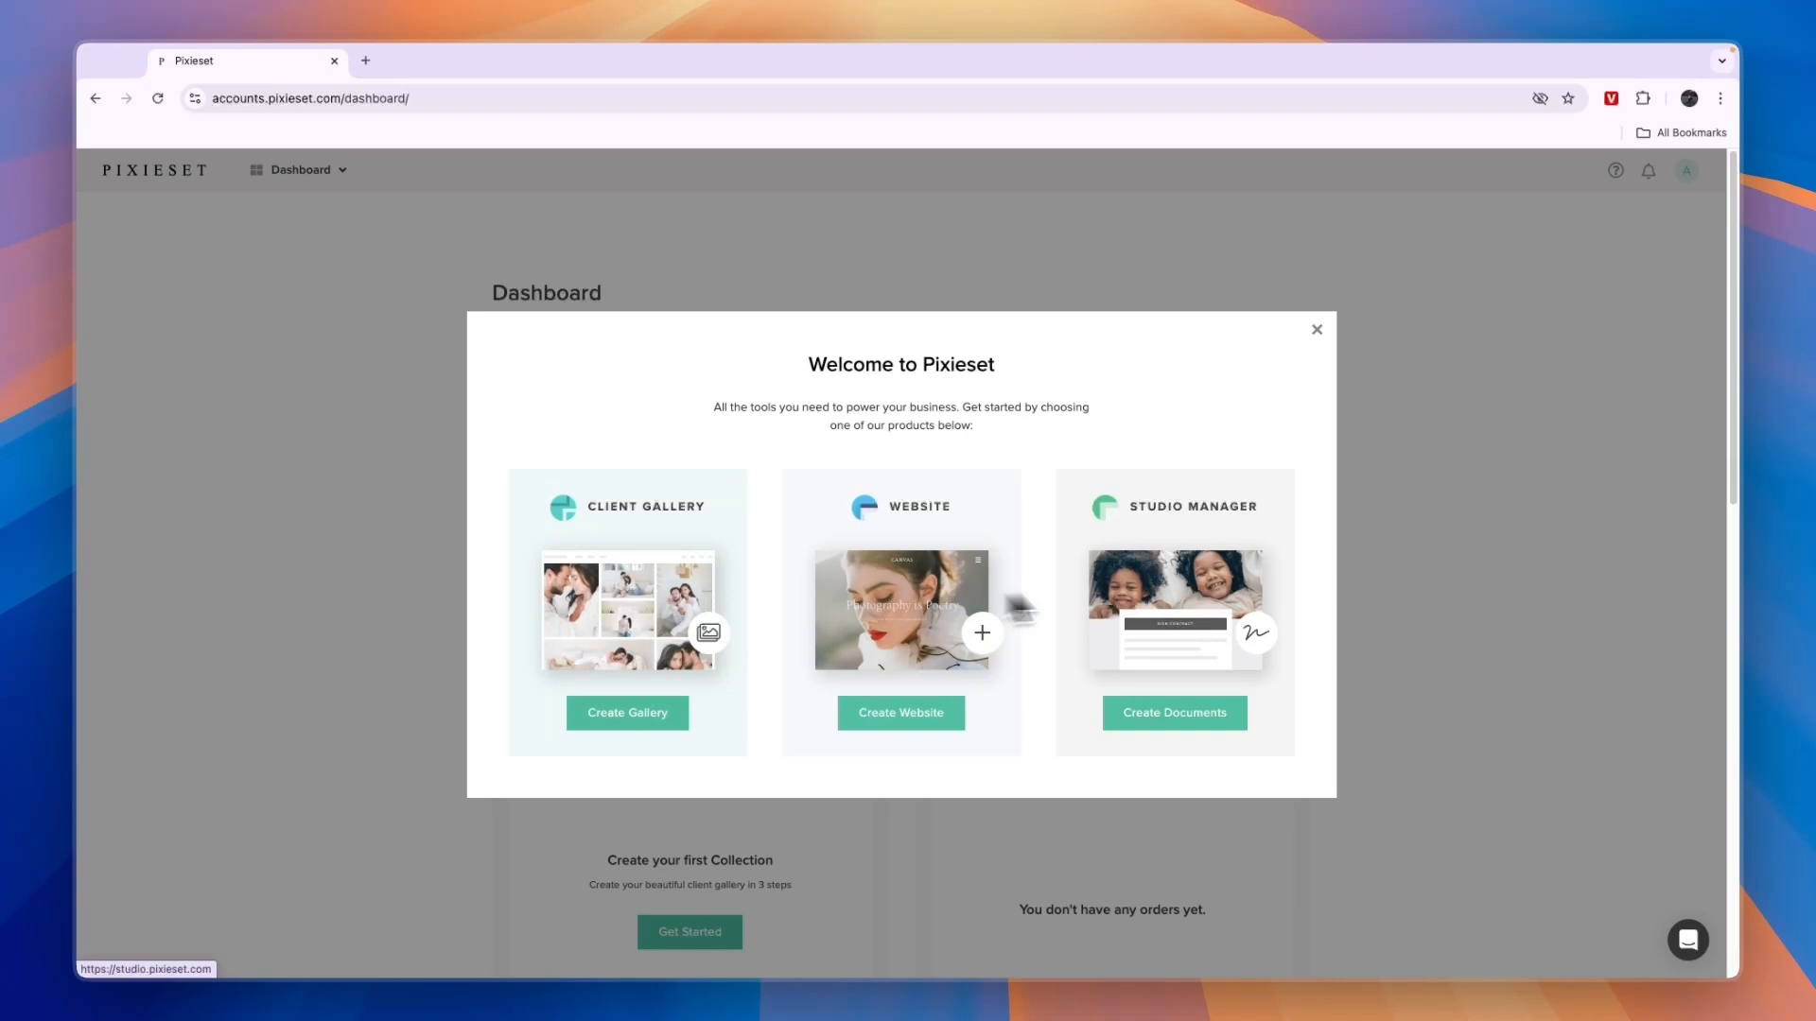
mouse_move(1250, 613)
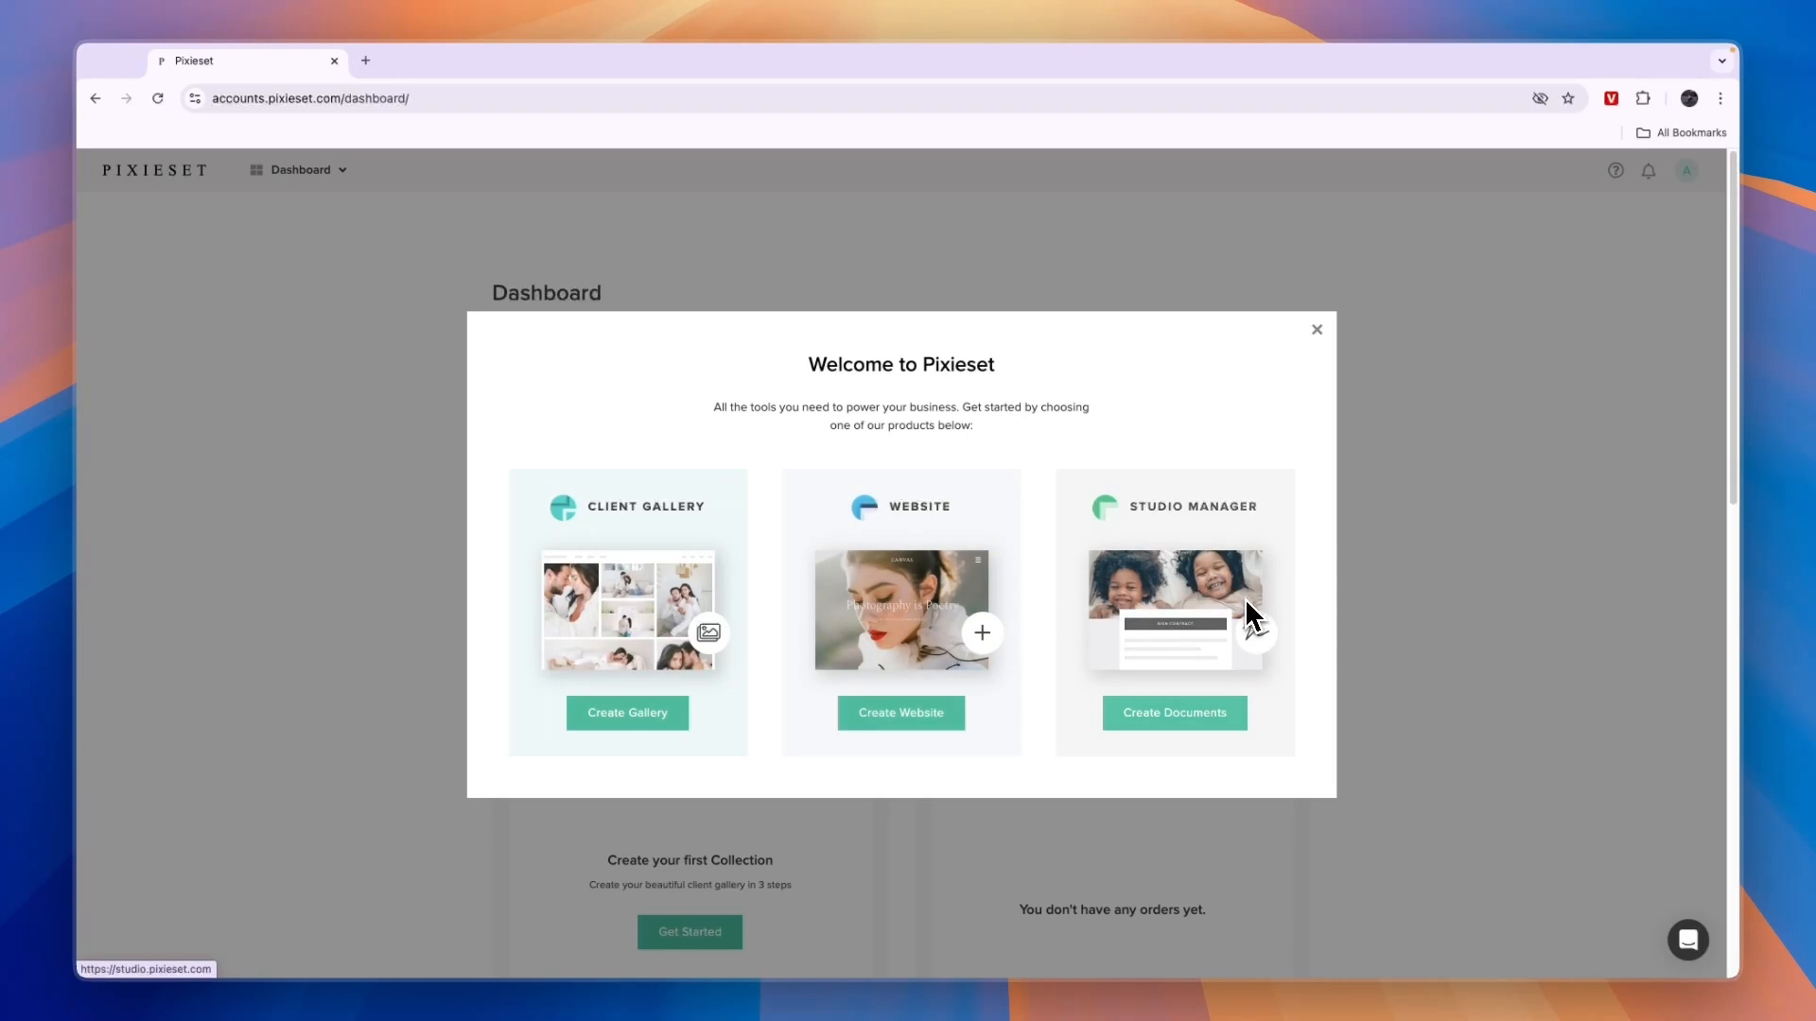
click(626, 713)
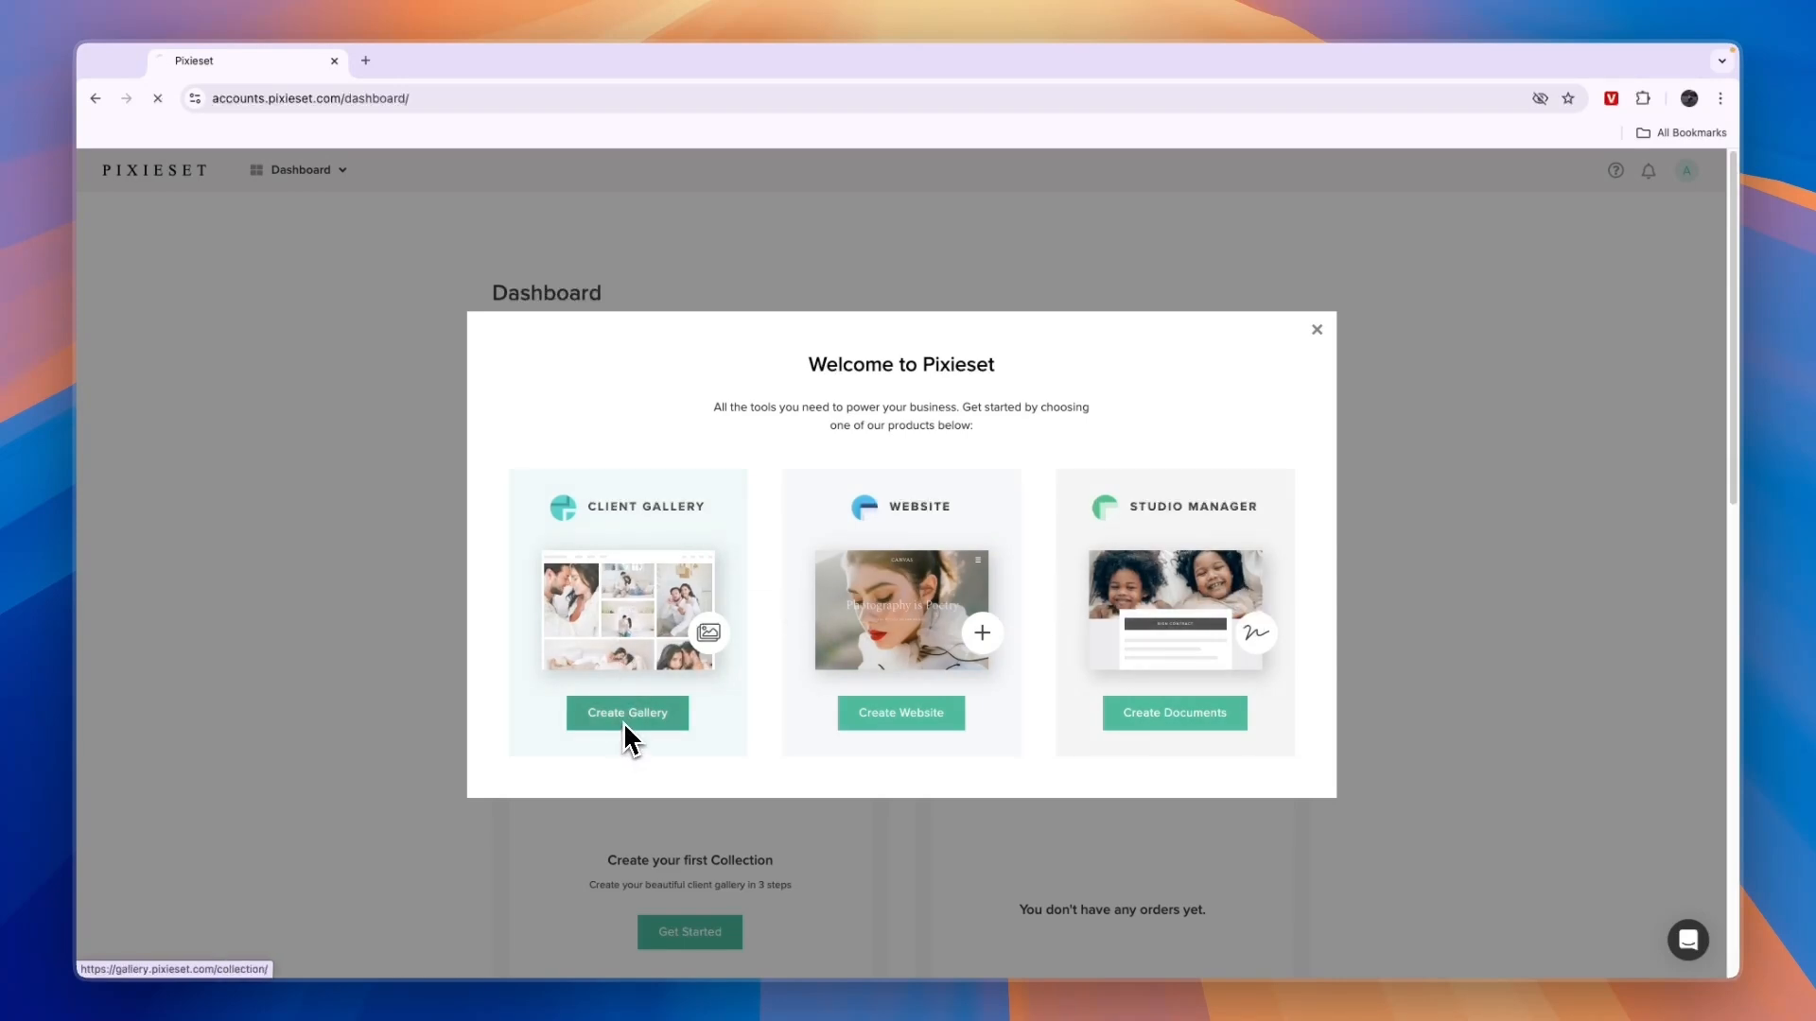
click(626, 713)
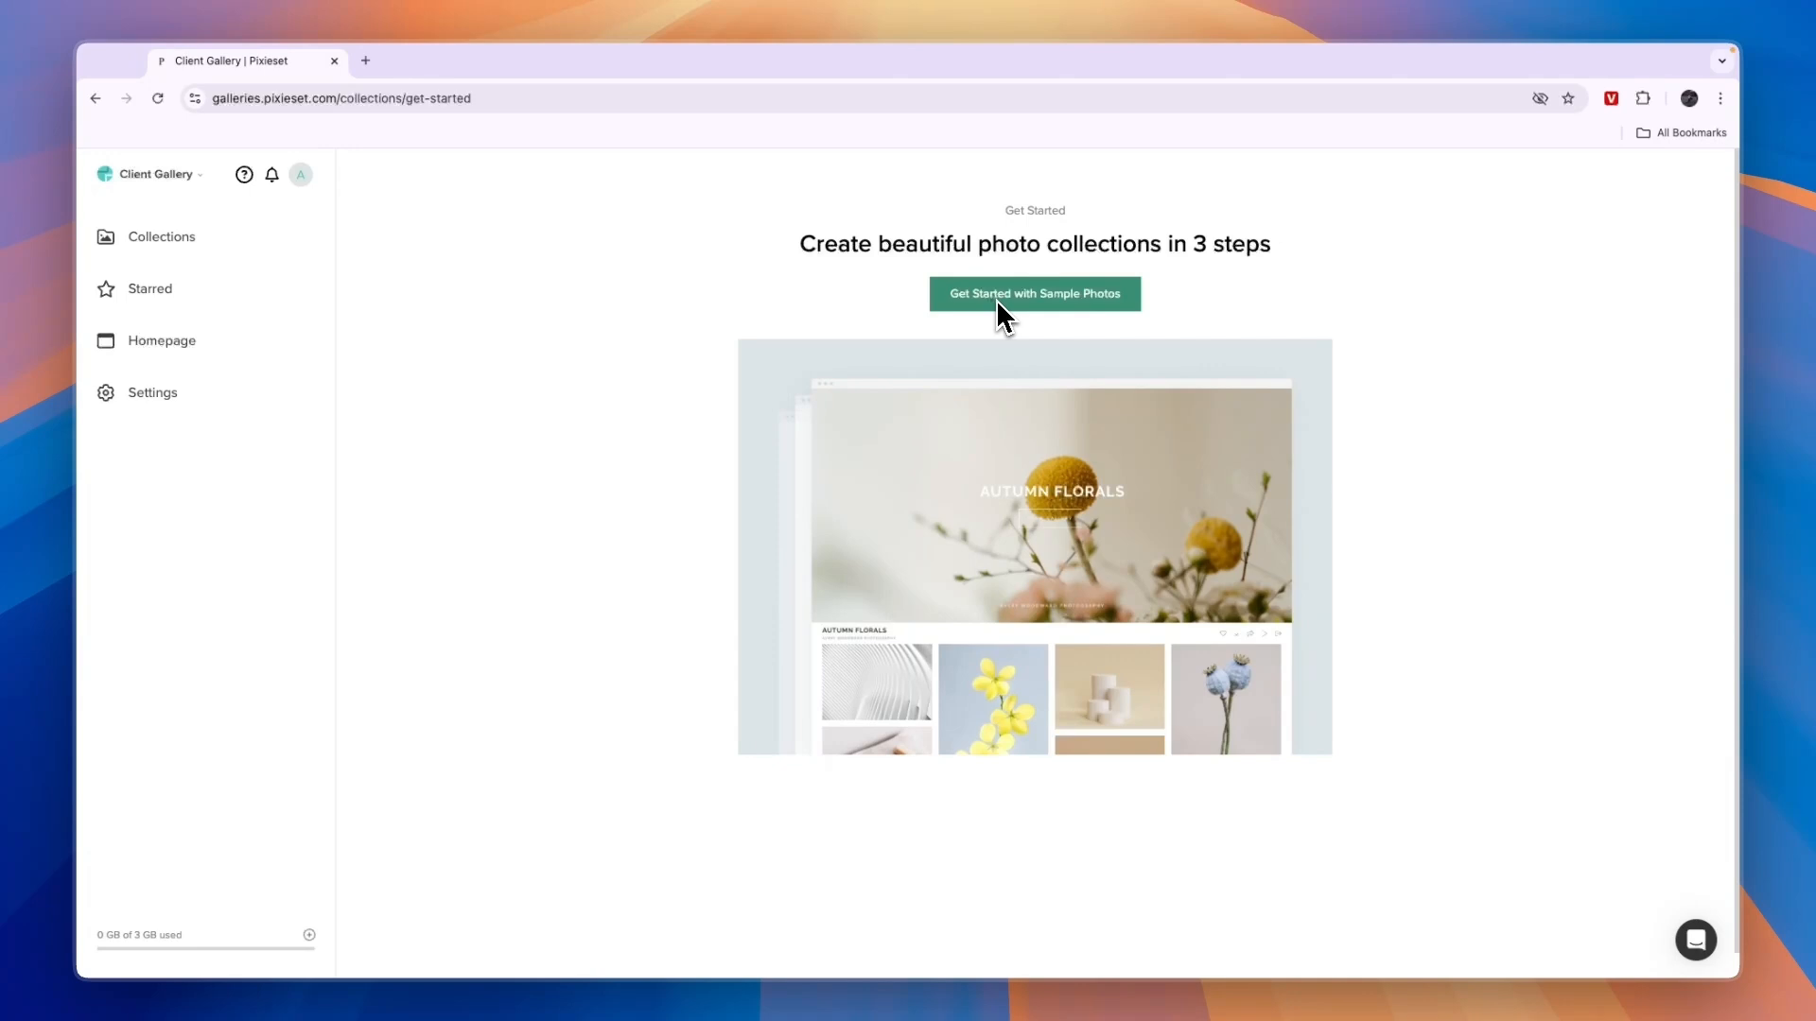
- Start a sample-photo collection named 1 and continue past the name and upload steps
click(1033, 293)
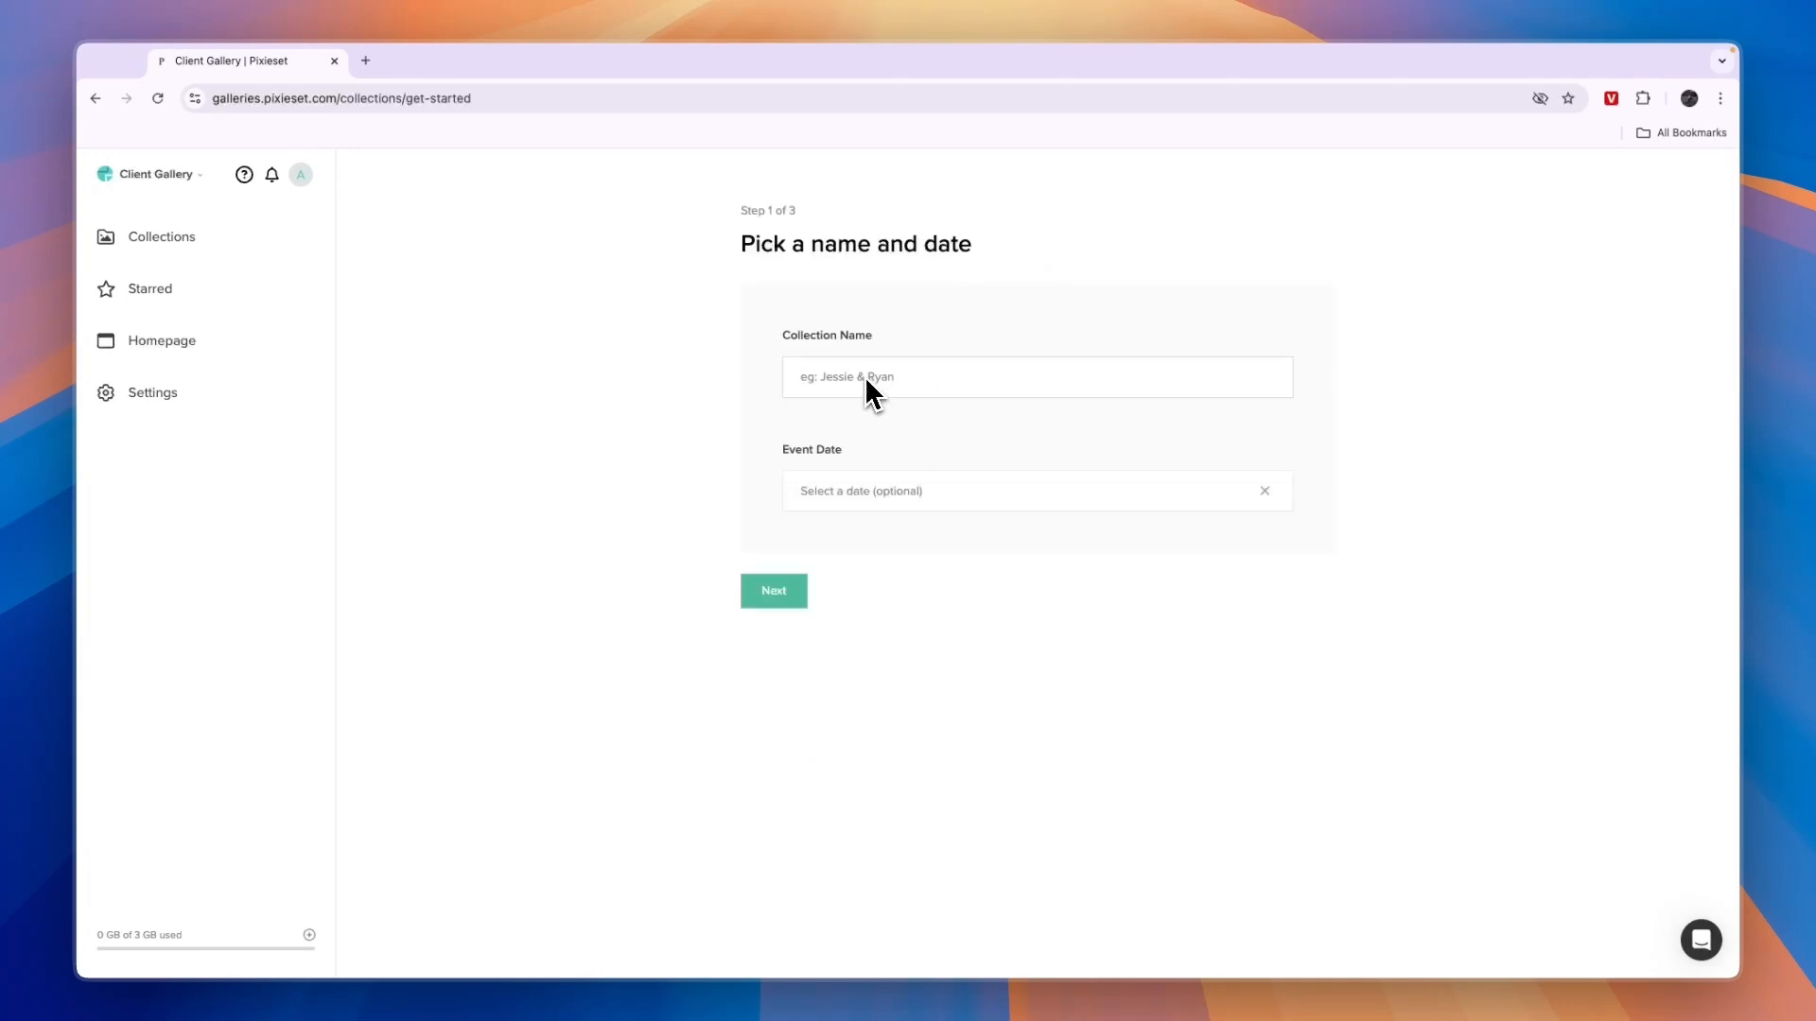
text(1)
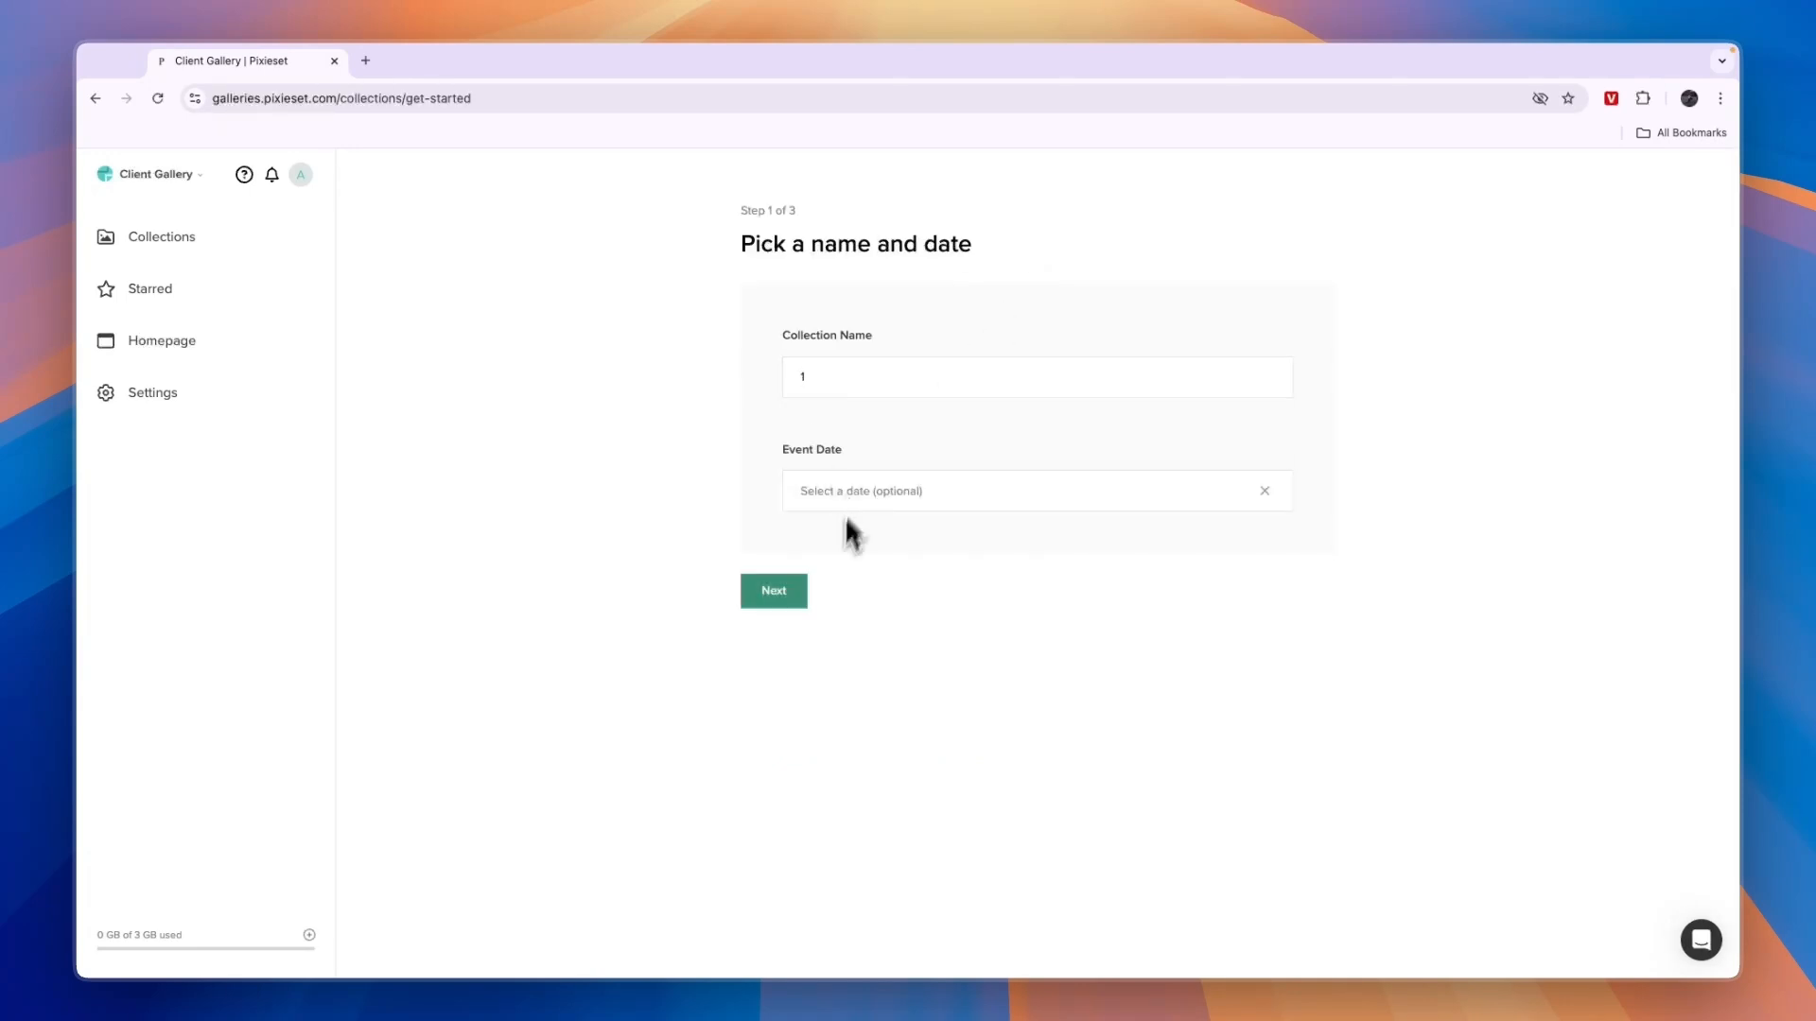
click(772, 590)
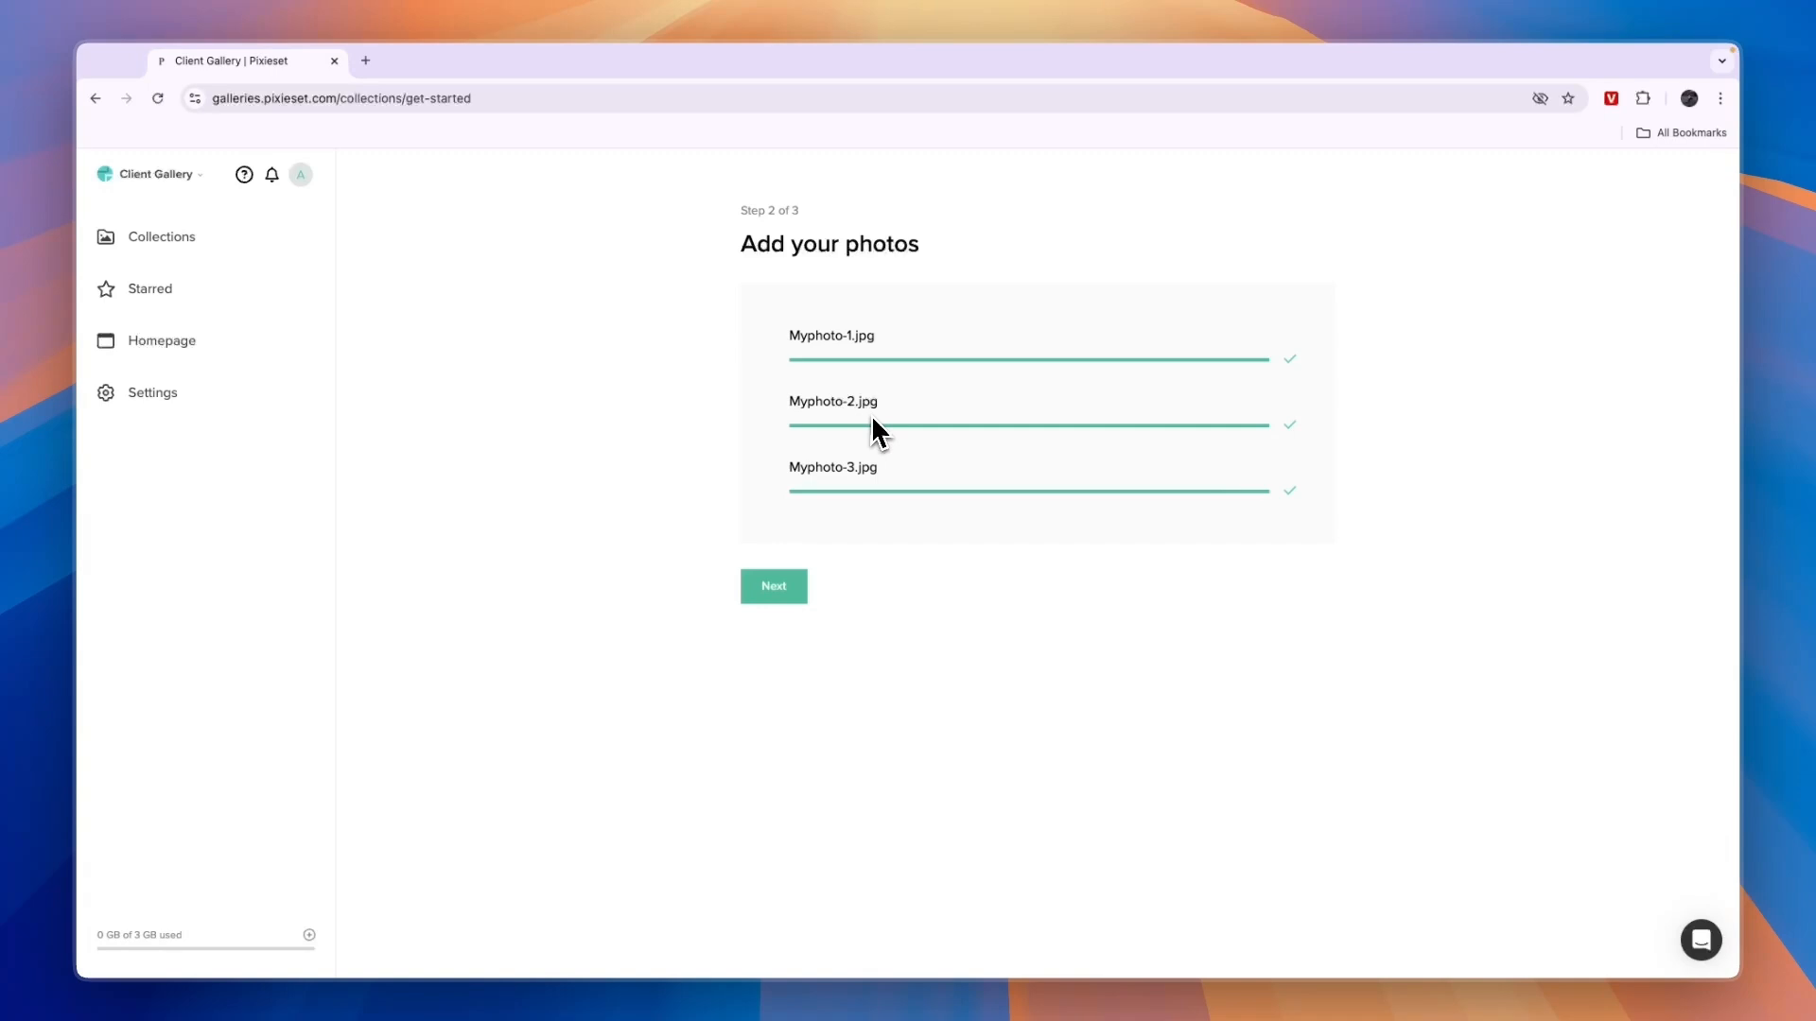
click(772, 586)
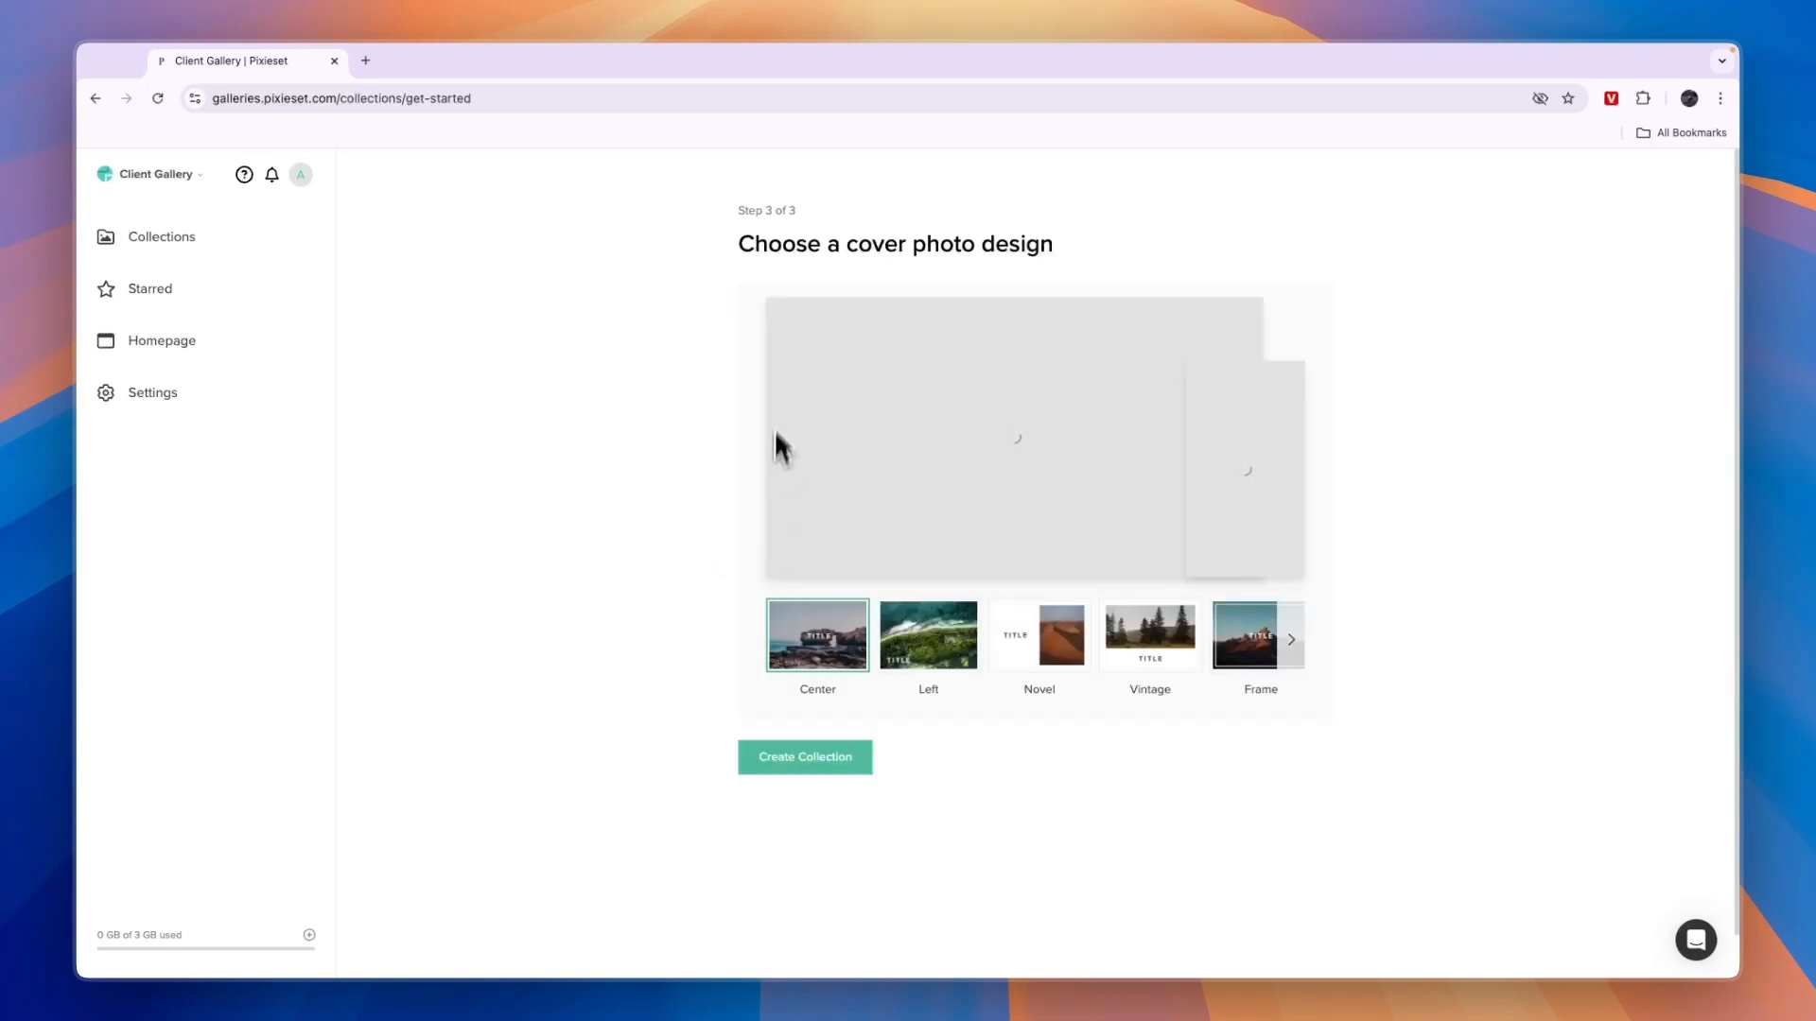
- Choose the Center cover design over Vintage and create the collection
click(1148, 635)
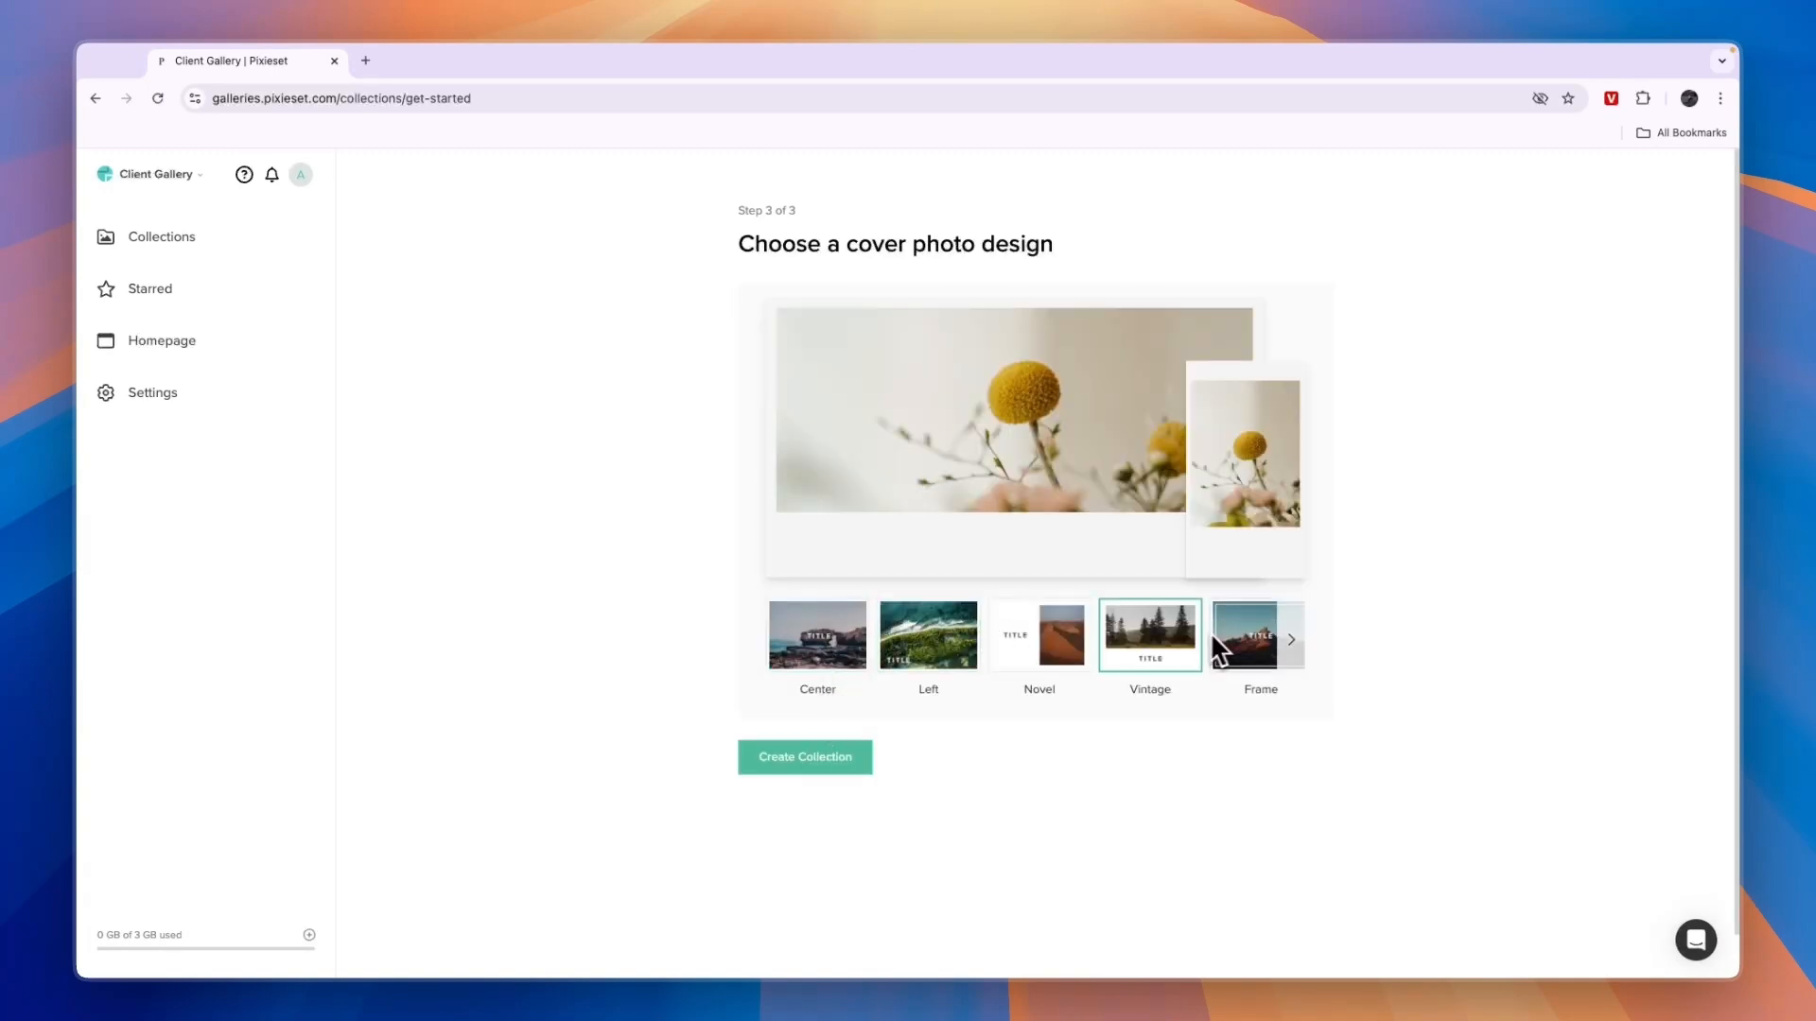
click(817, 635)
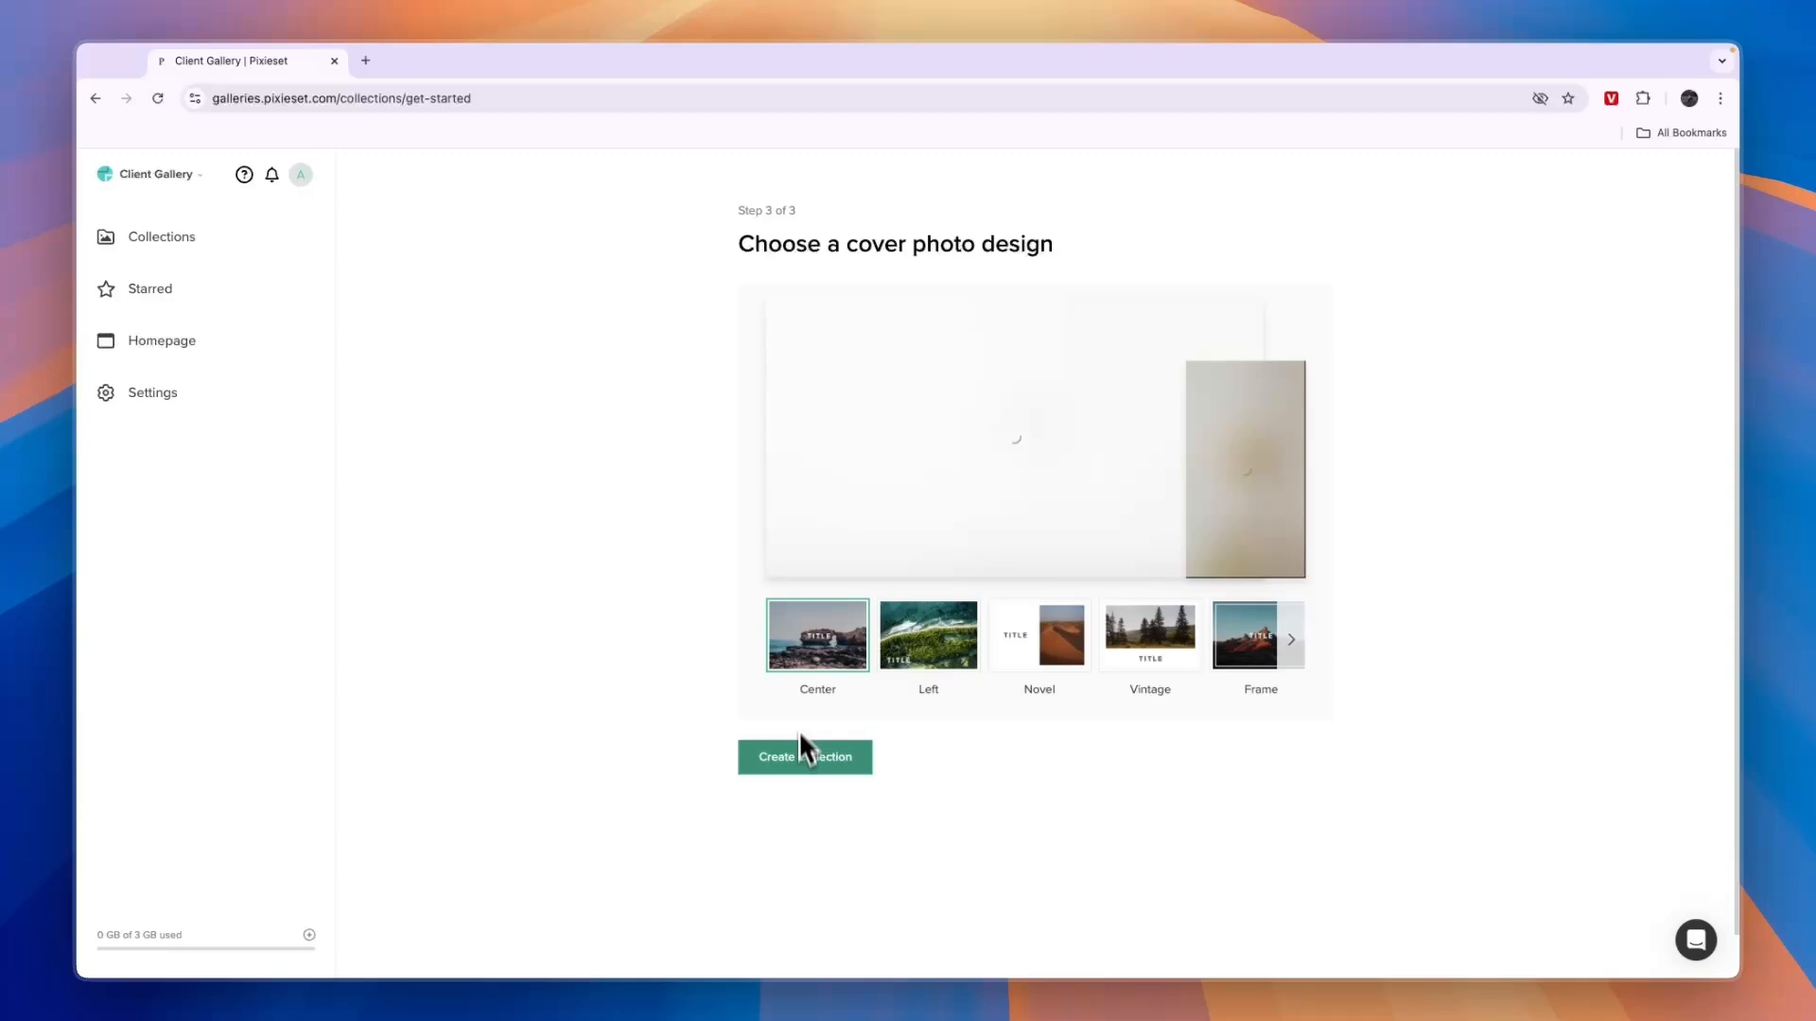
click(803, 757)
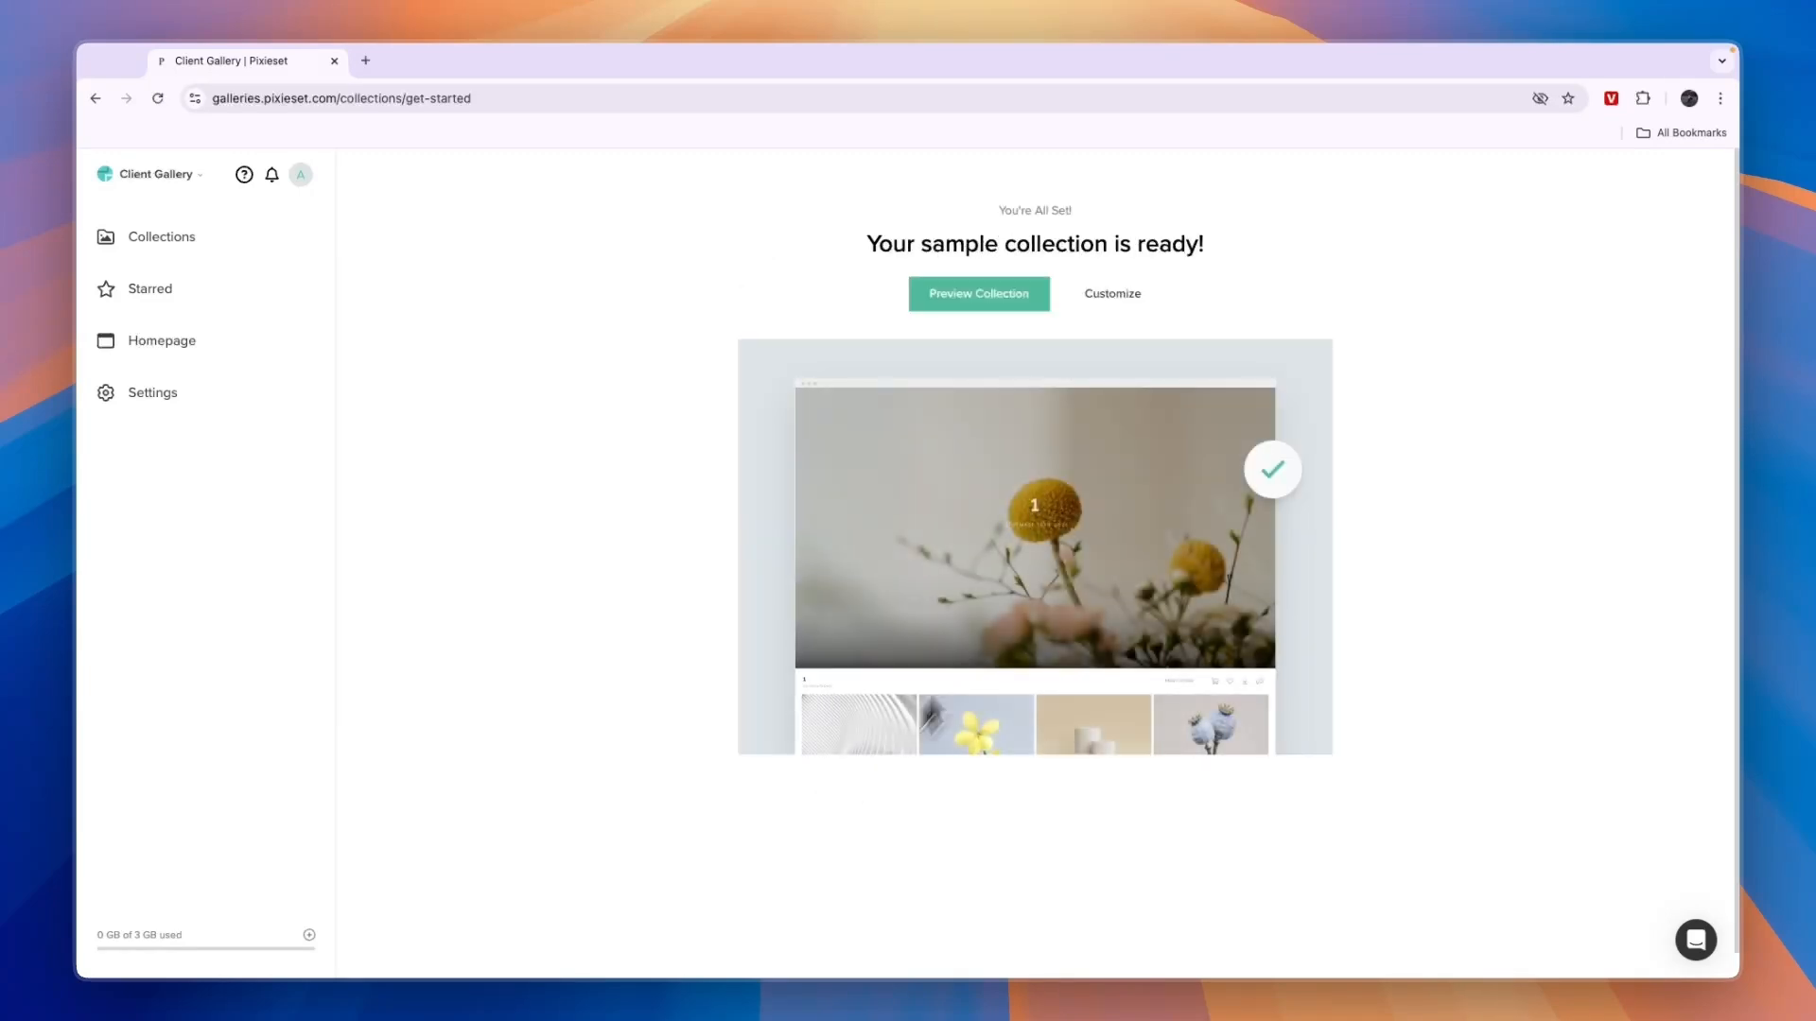
- From the Collections list, request collection 1's direct share link
click(977, 294)
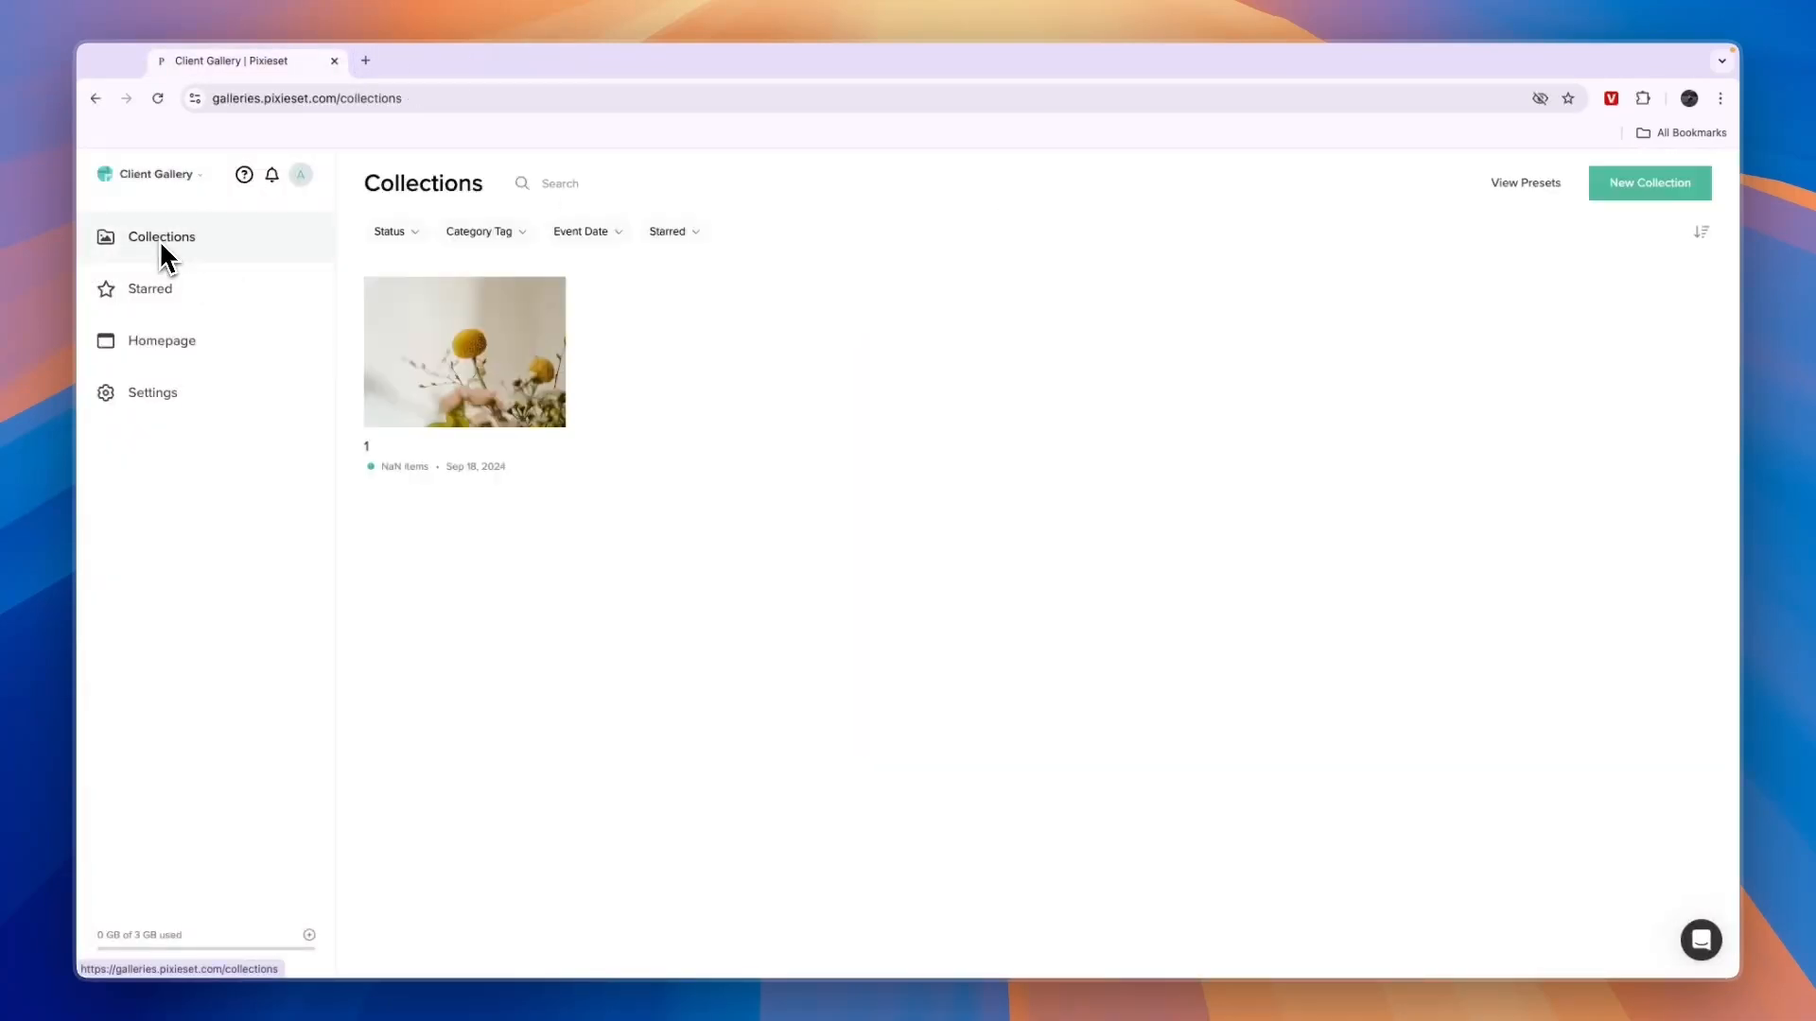
click(542, 298)
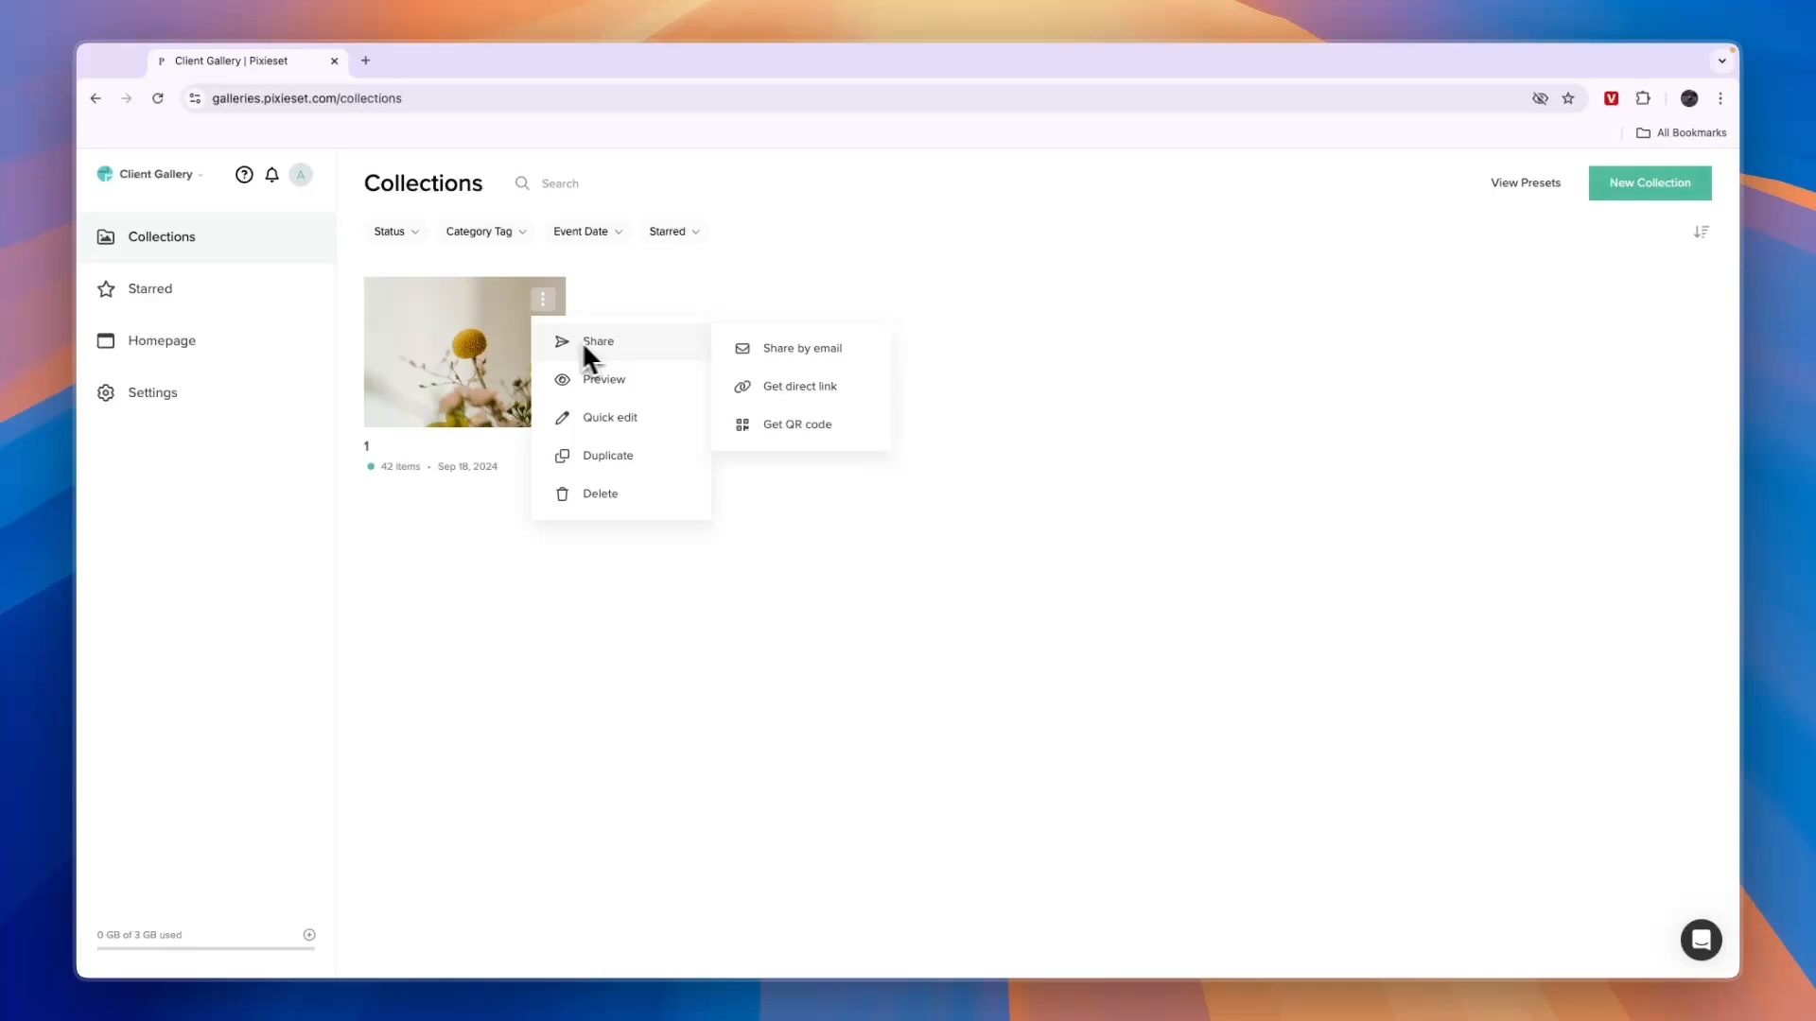
mouse_move(798, 386)
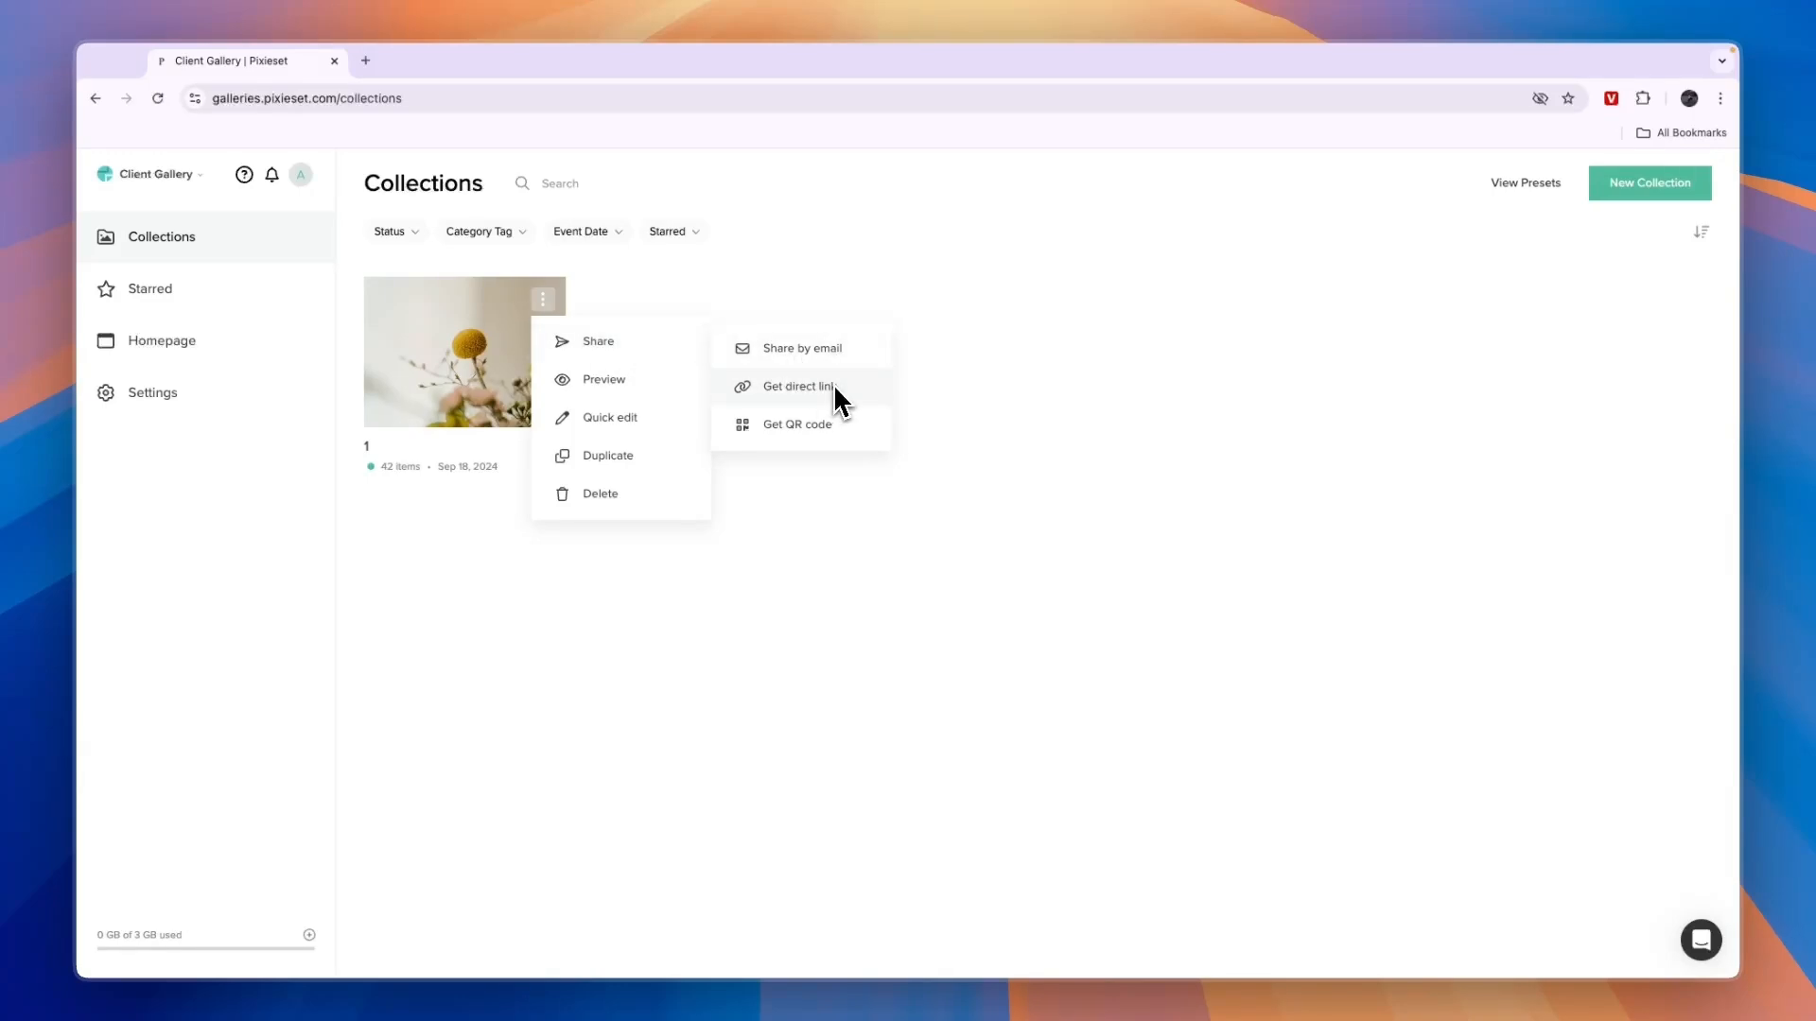
click(798, 386)
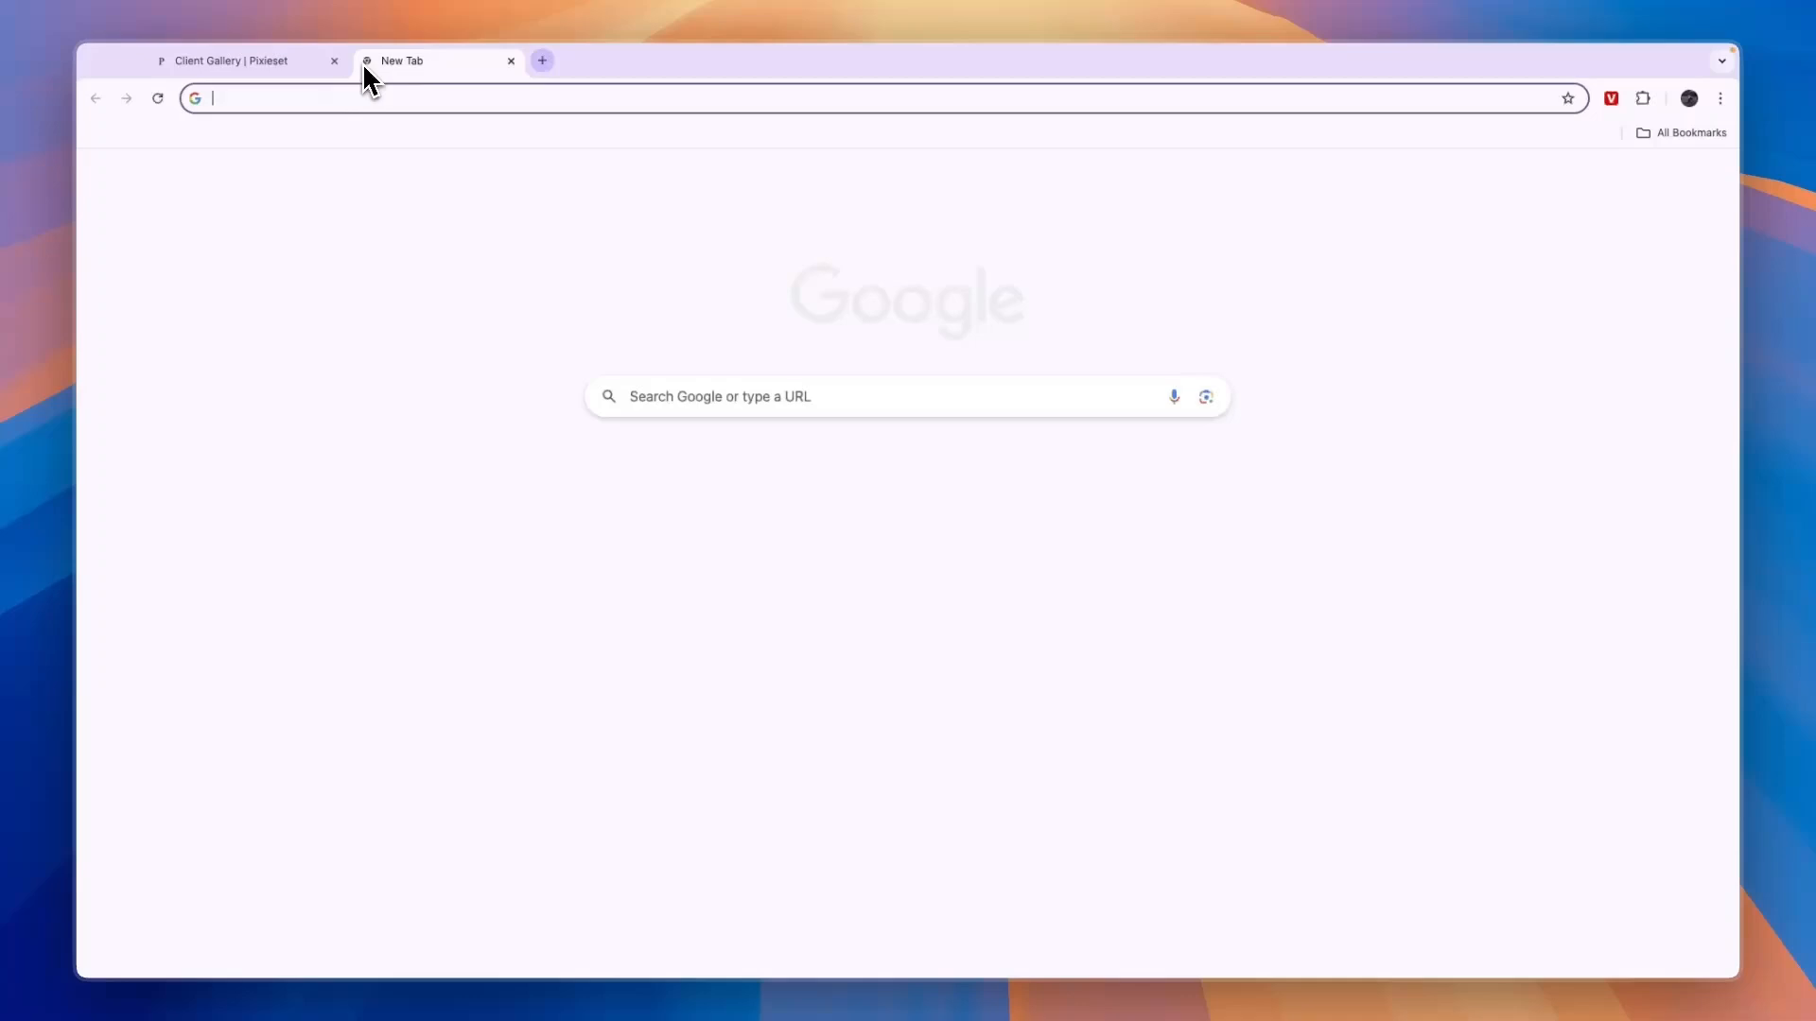
- Visit as-solutions.pixieset.com/1/, try downloading from the gallery, then reach the collection's download settings
text(as-solutions.pixieset.com/1/)
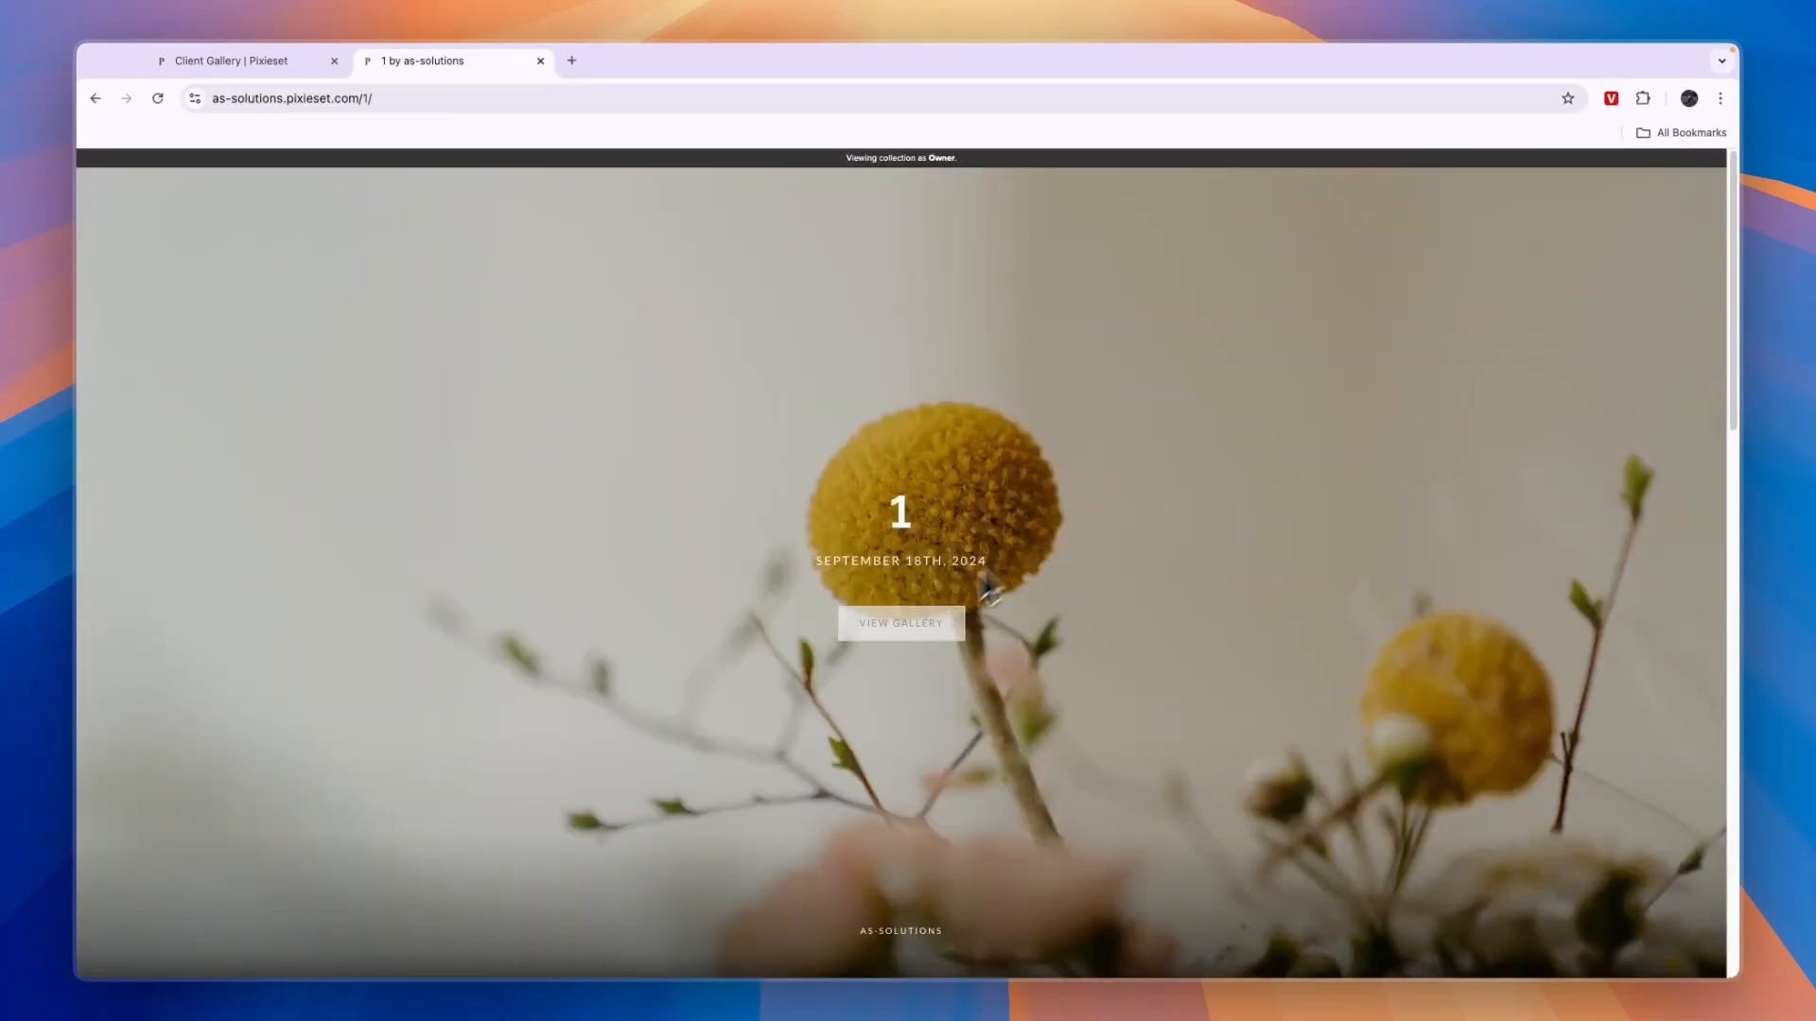
click(900, 622)
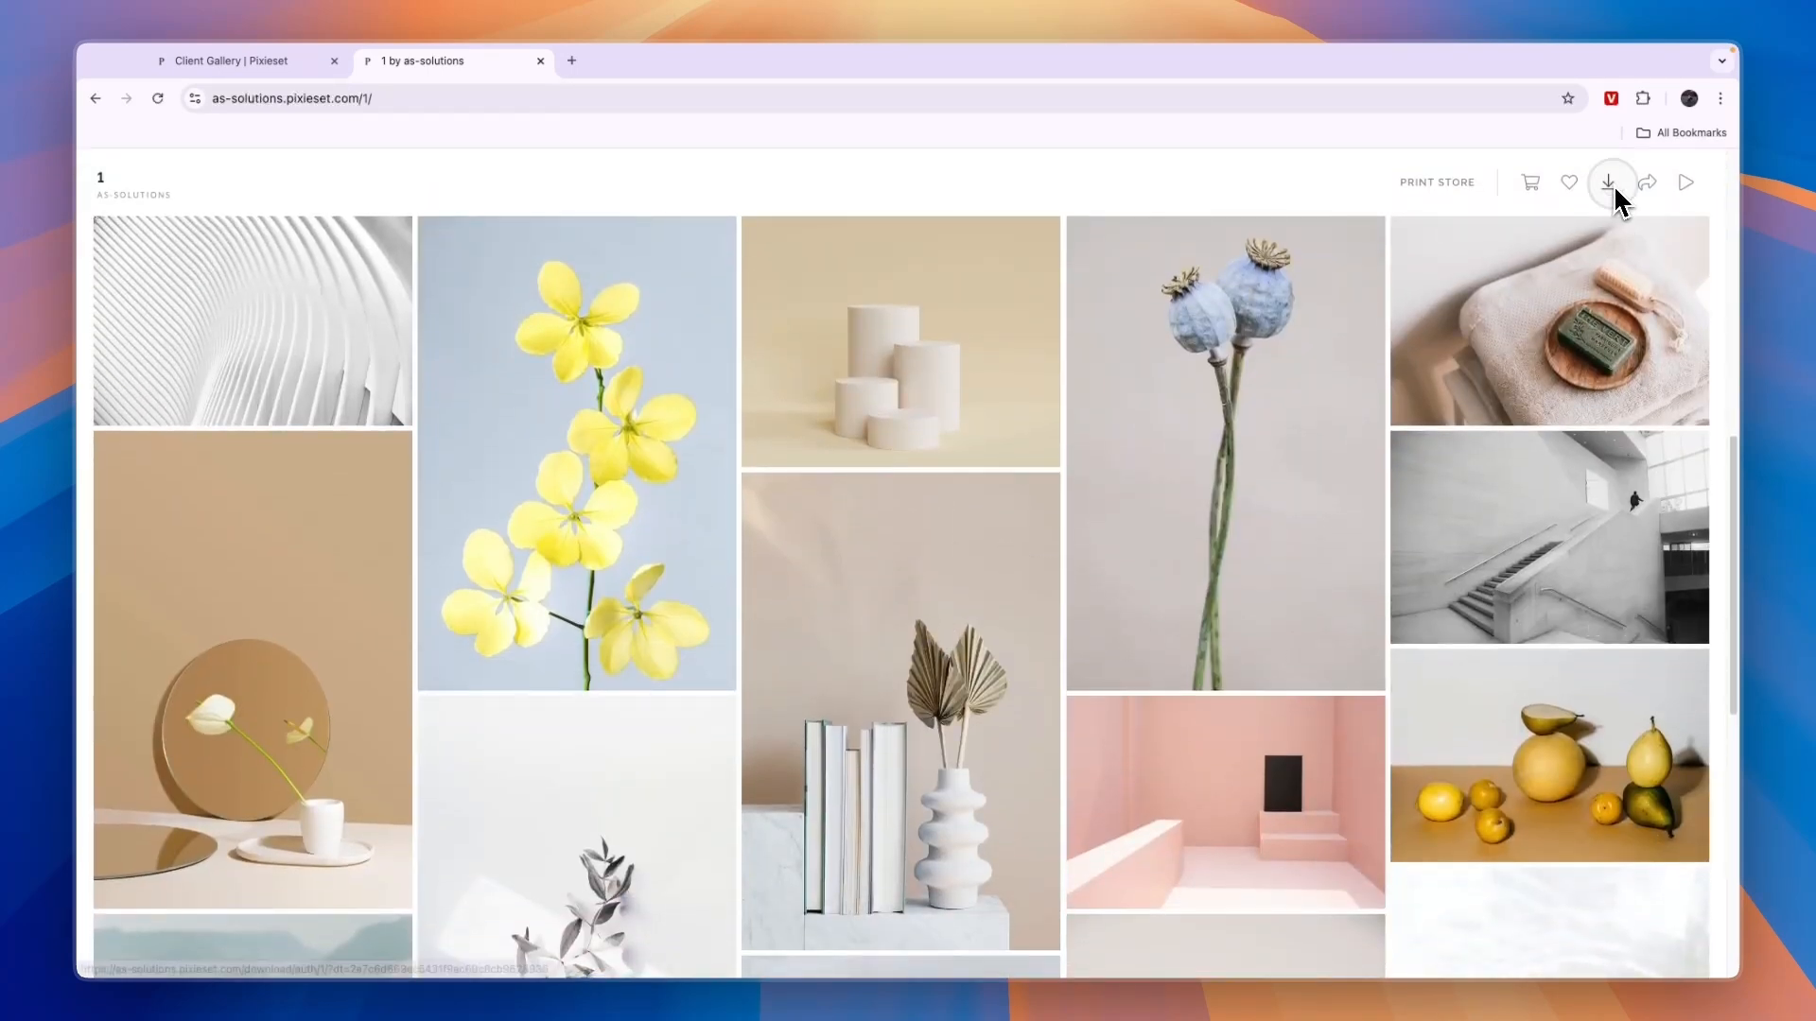
click(1609, 181)
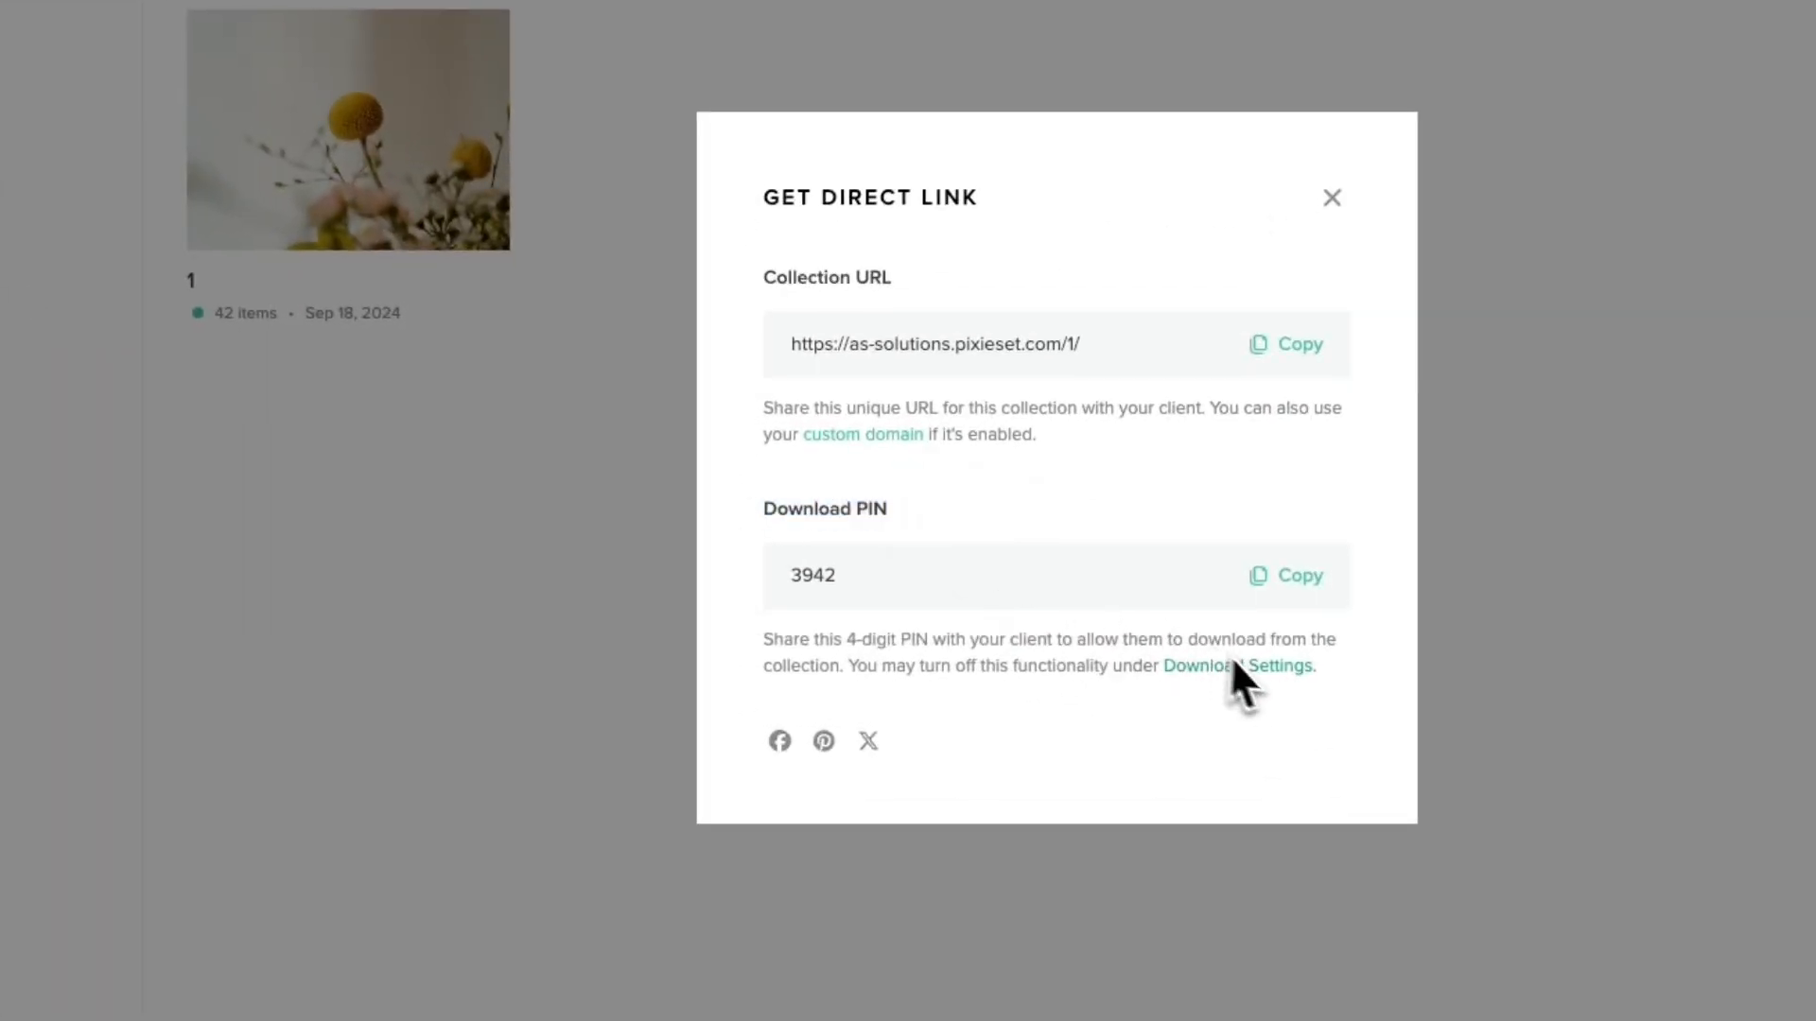
click(1236, 666)
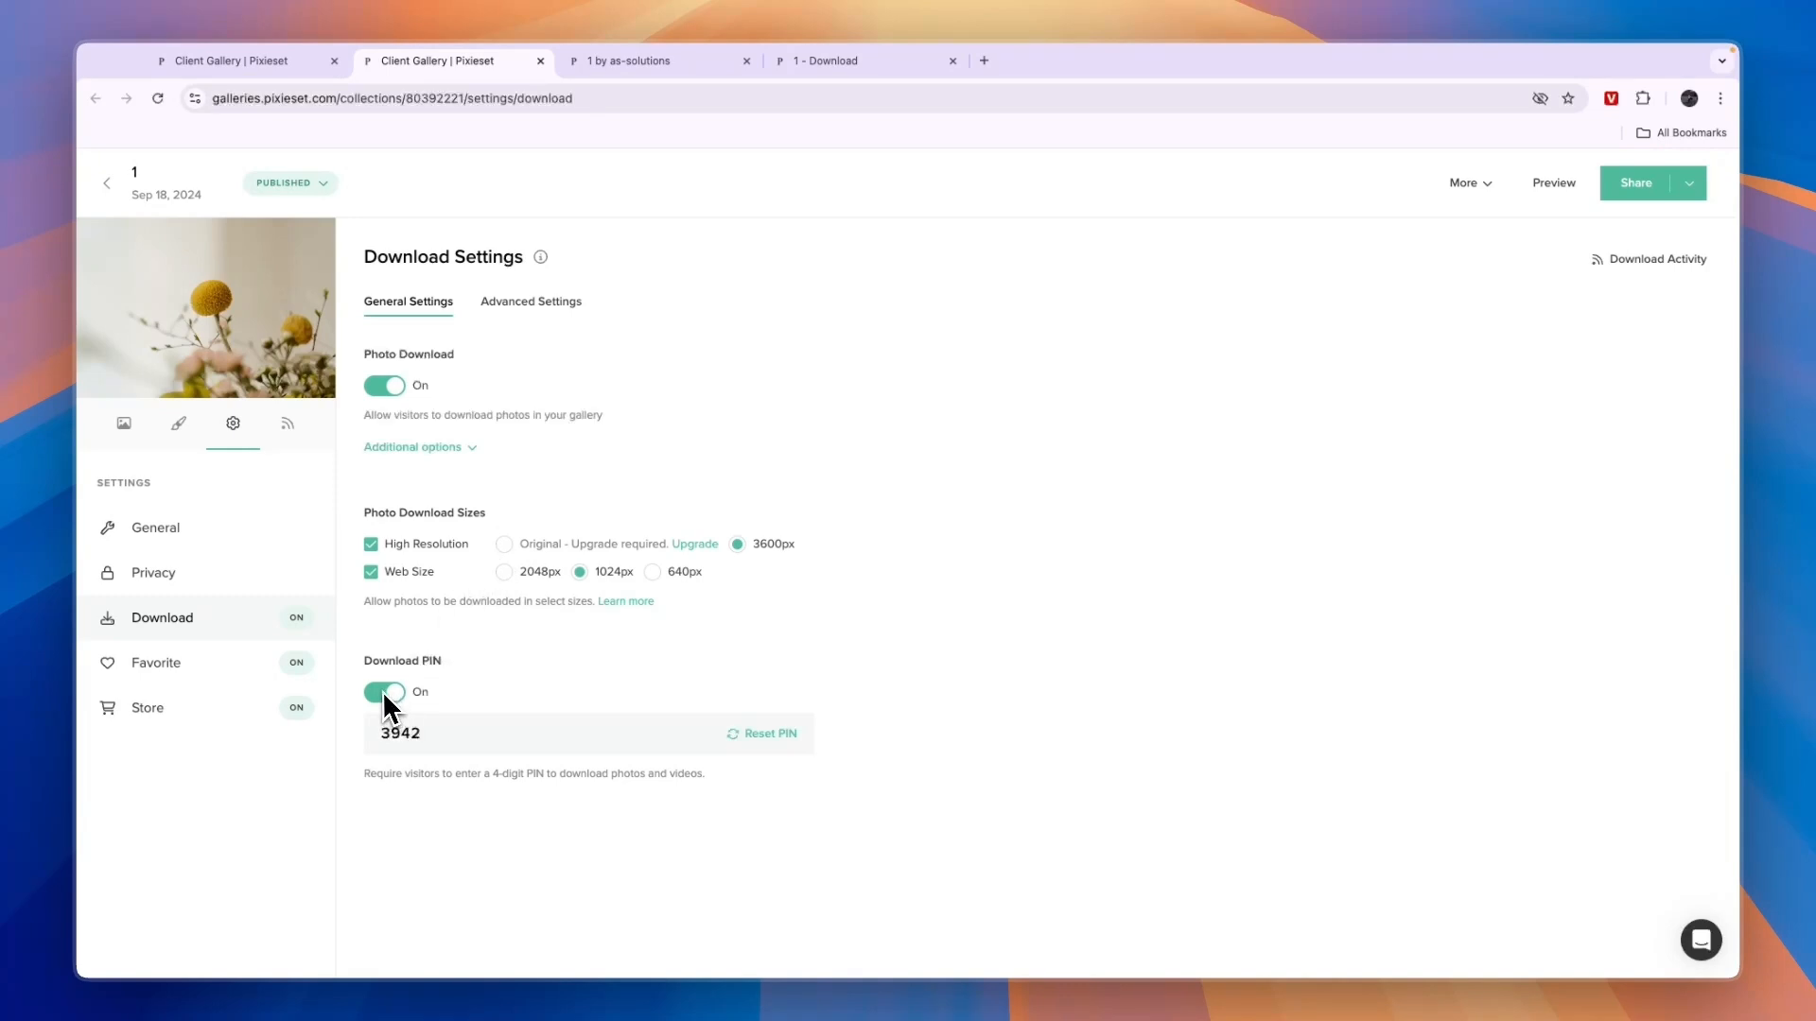
- Turn off collection 1's download PIN and confirm disabling it
click(384, 692)
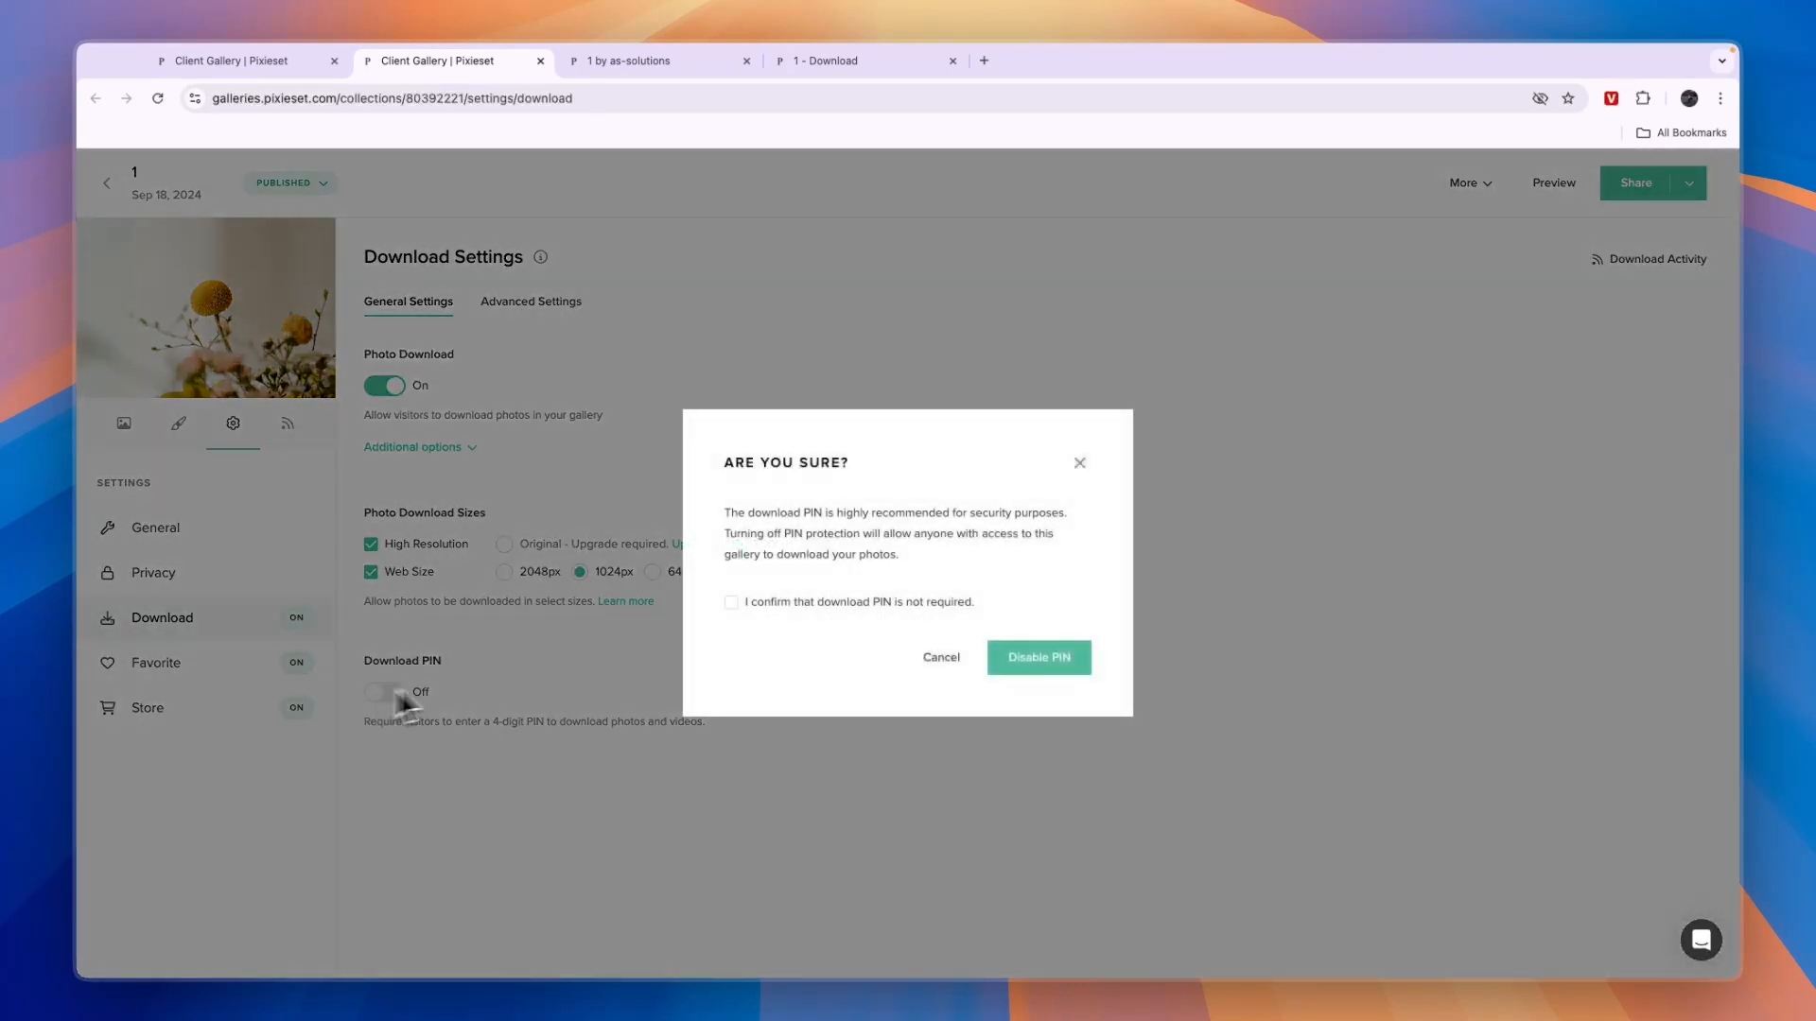
click(730, 601)
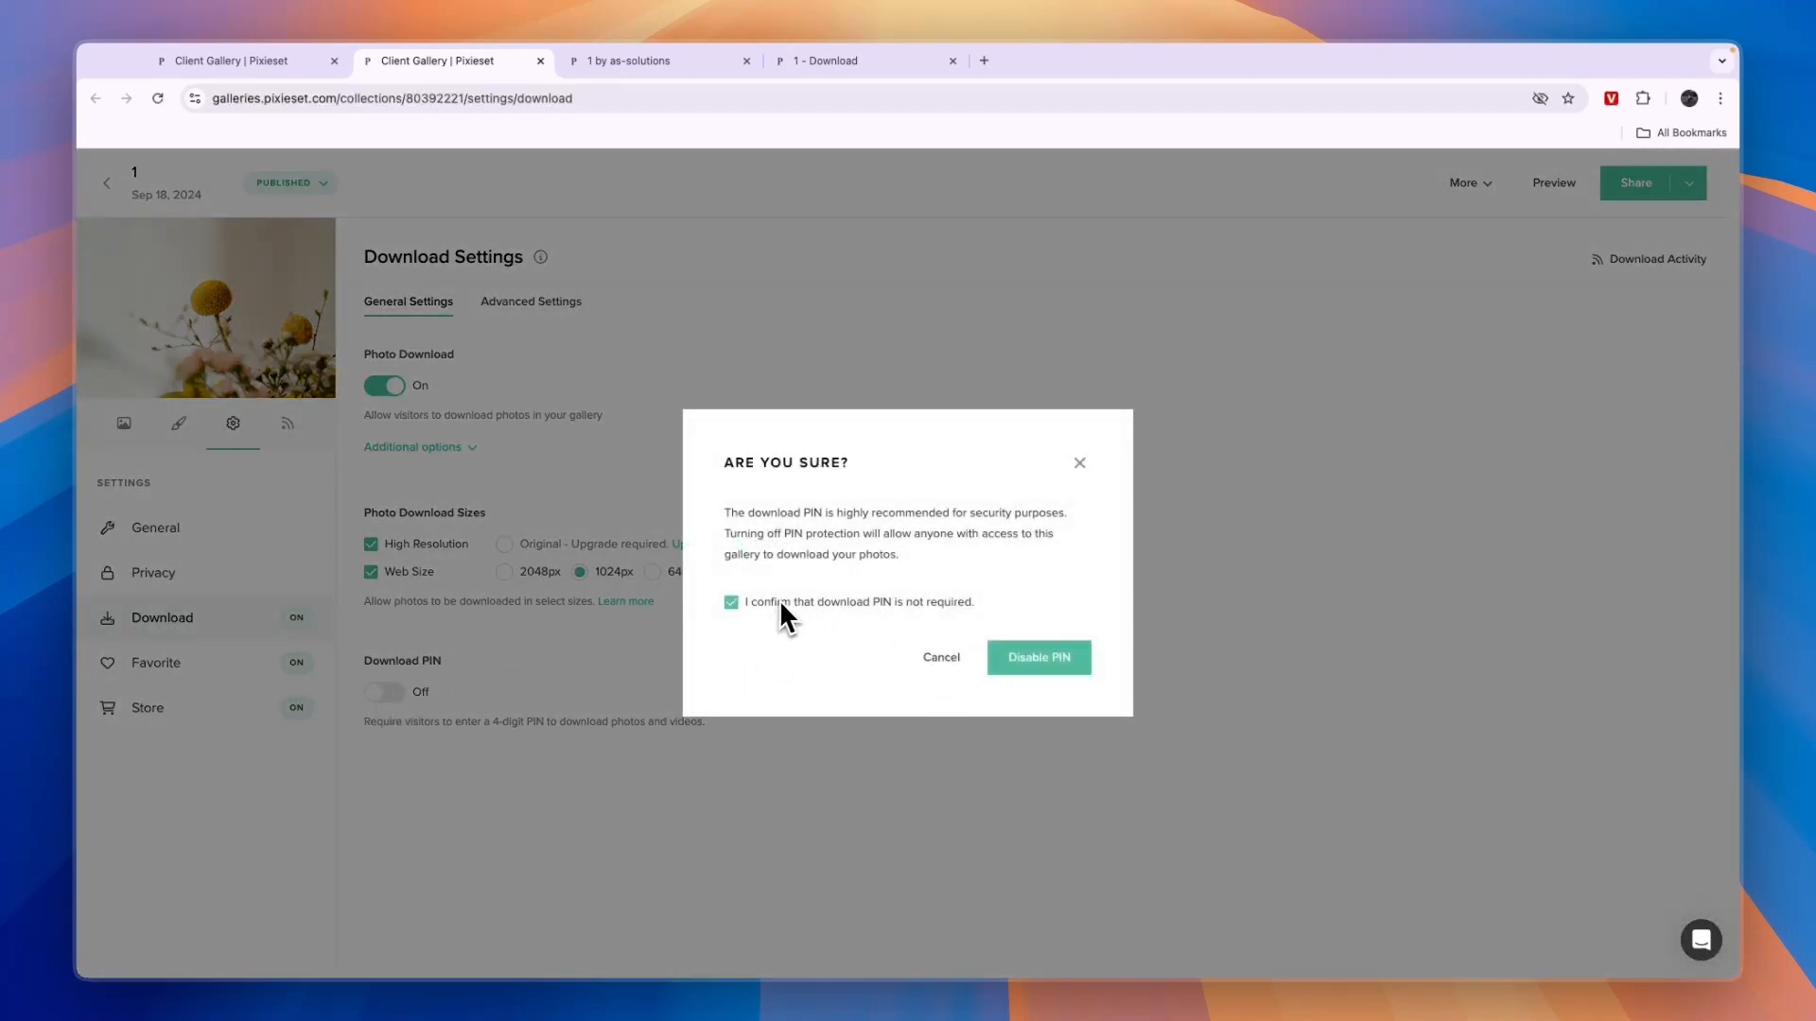
click(1037, 656)
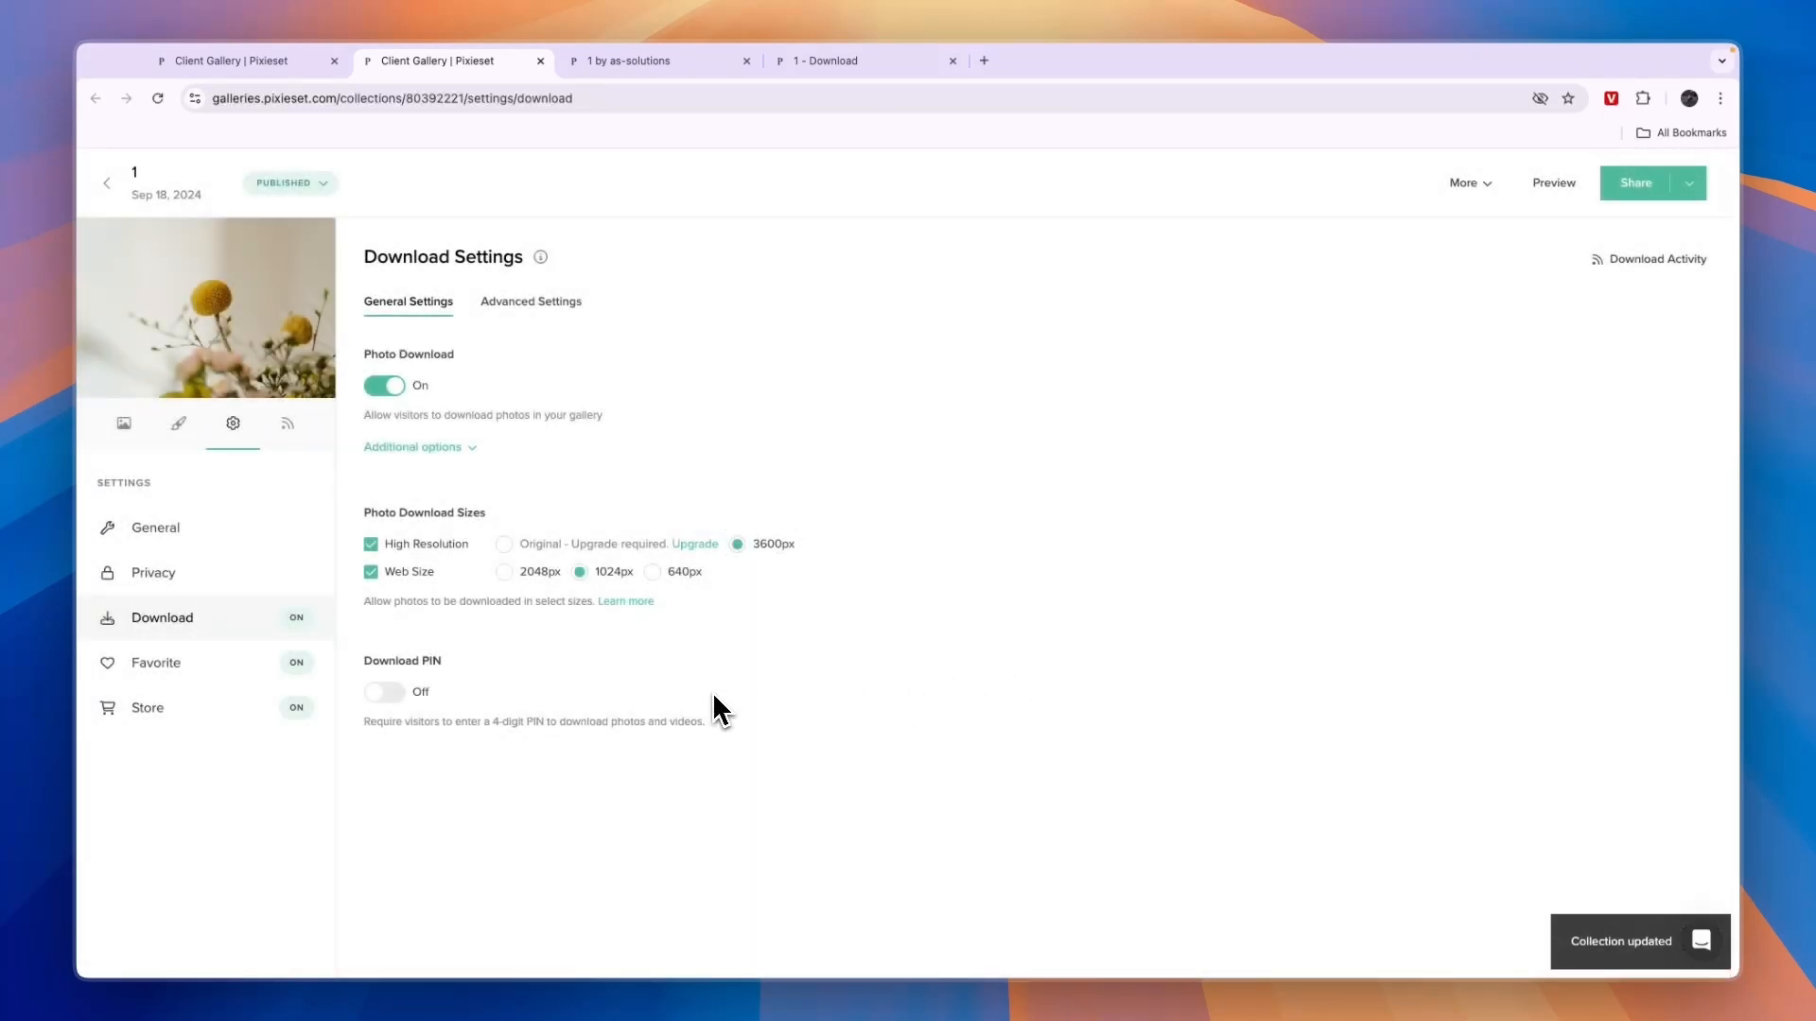
- Back in the public gallery, start a download that now asks only for an email
click(632, 61)
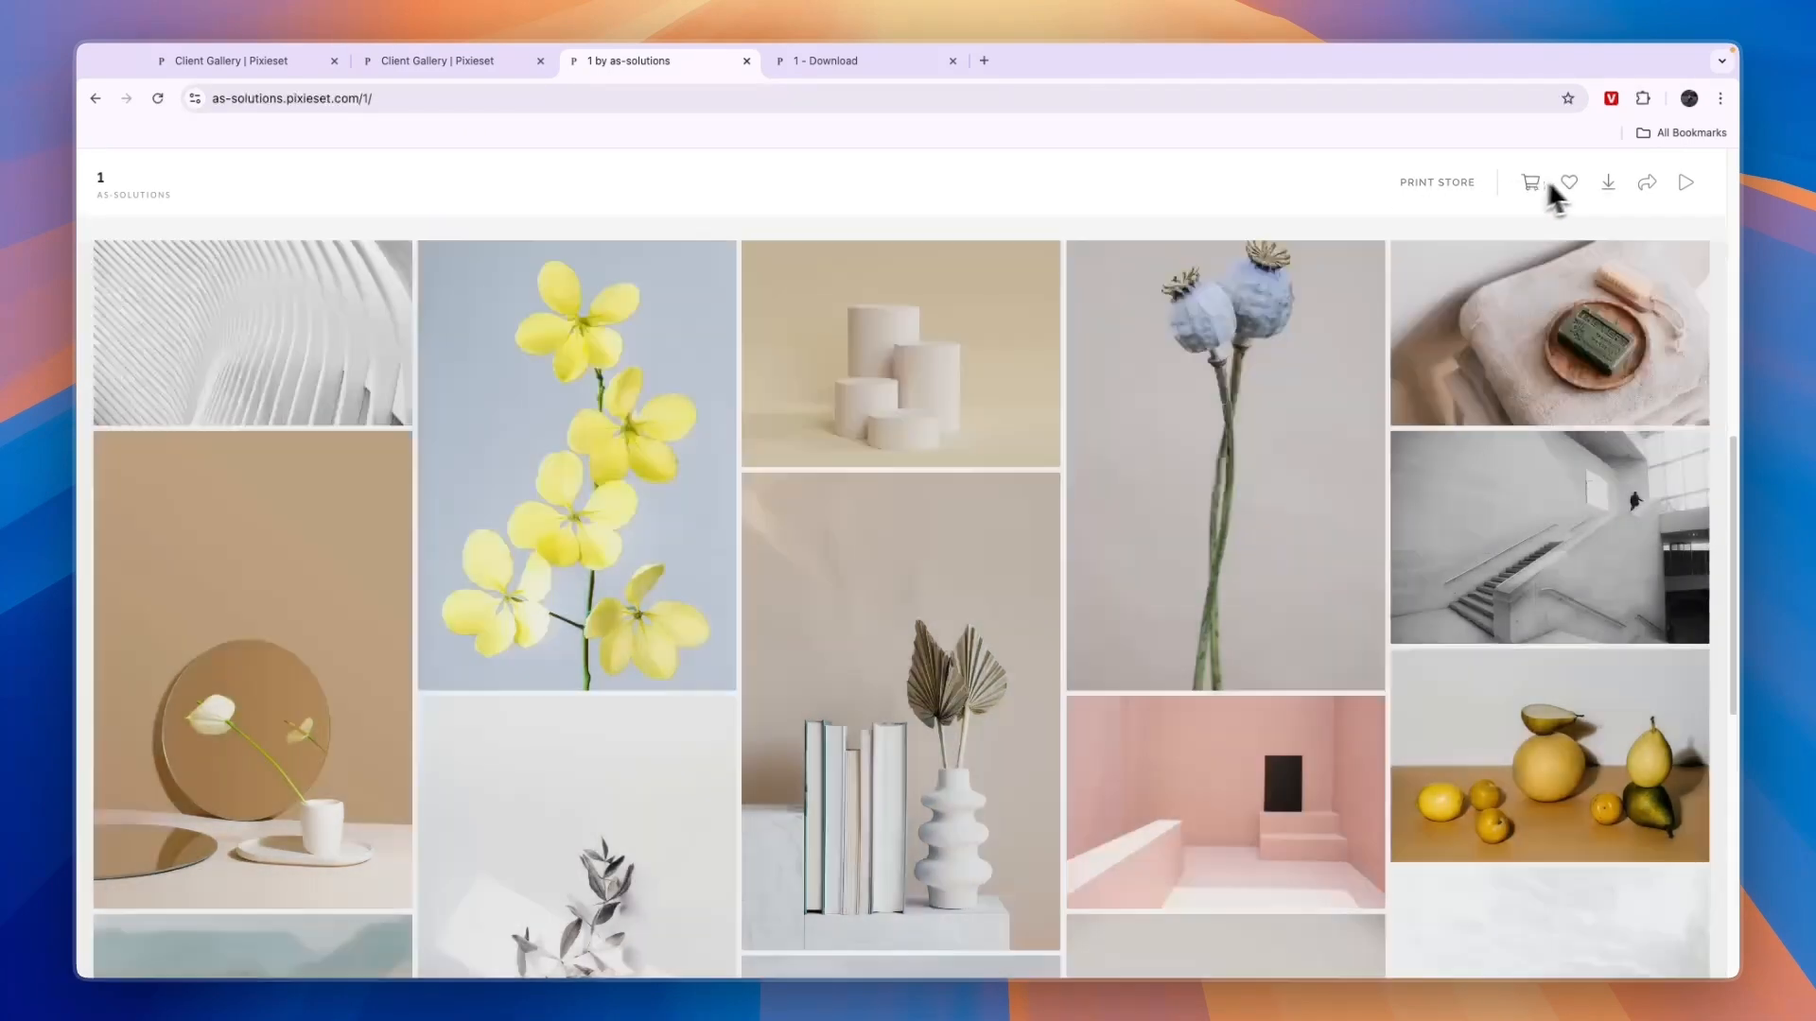
click(1607, 181)
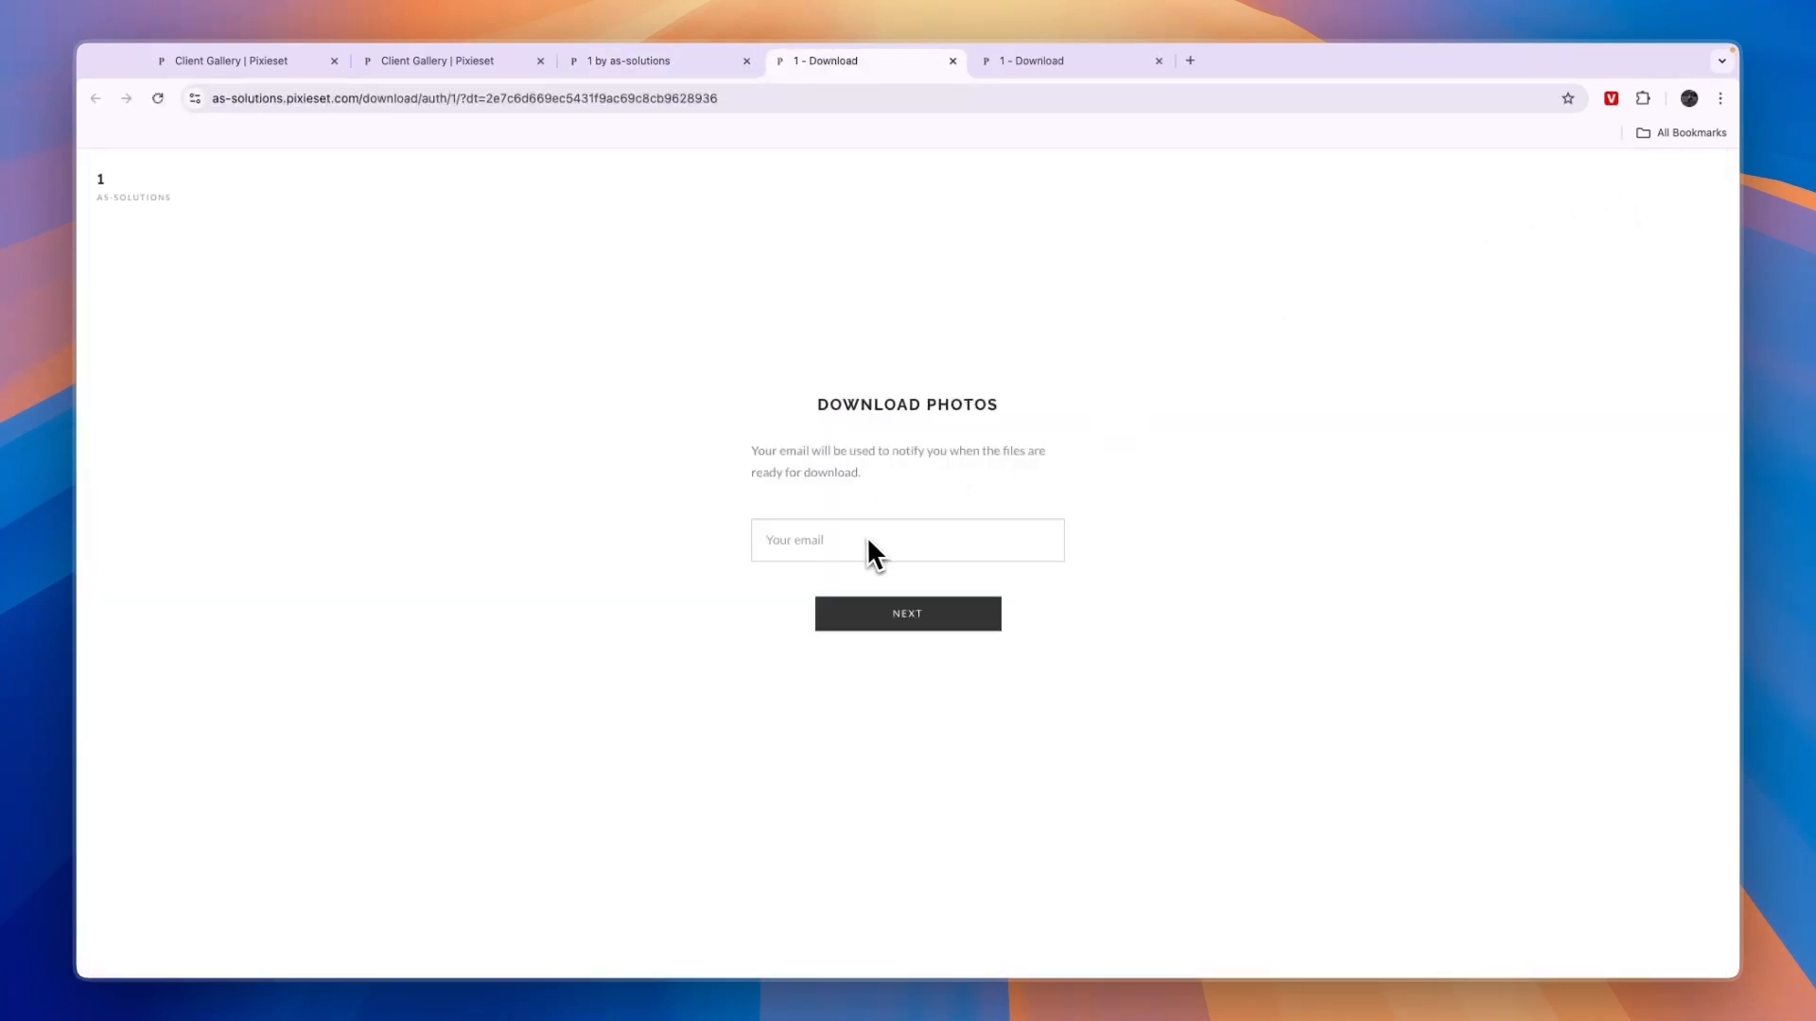
mouse_move(822, 541)
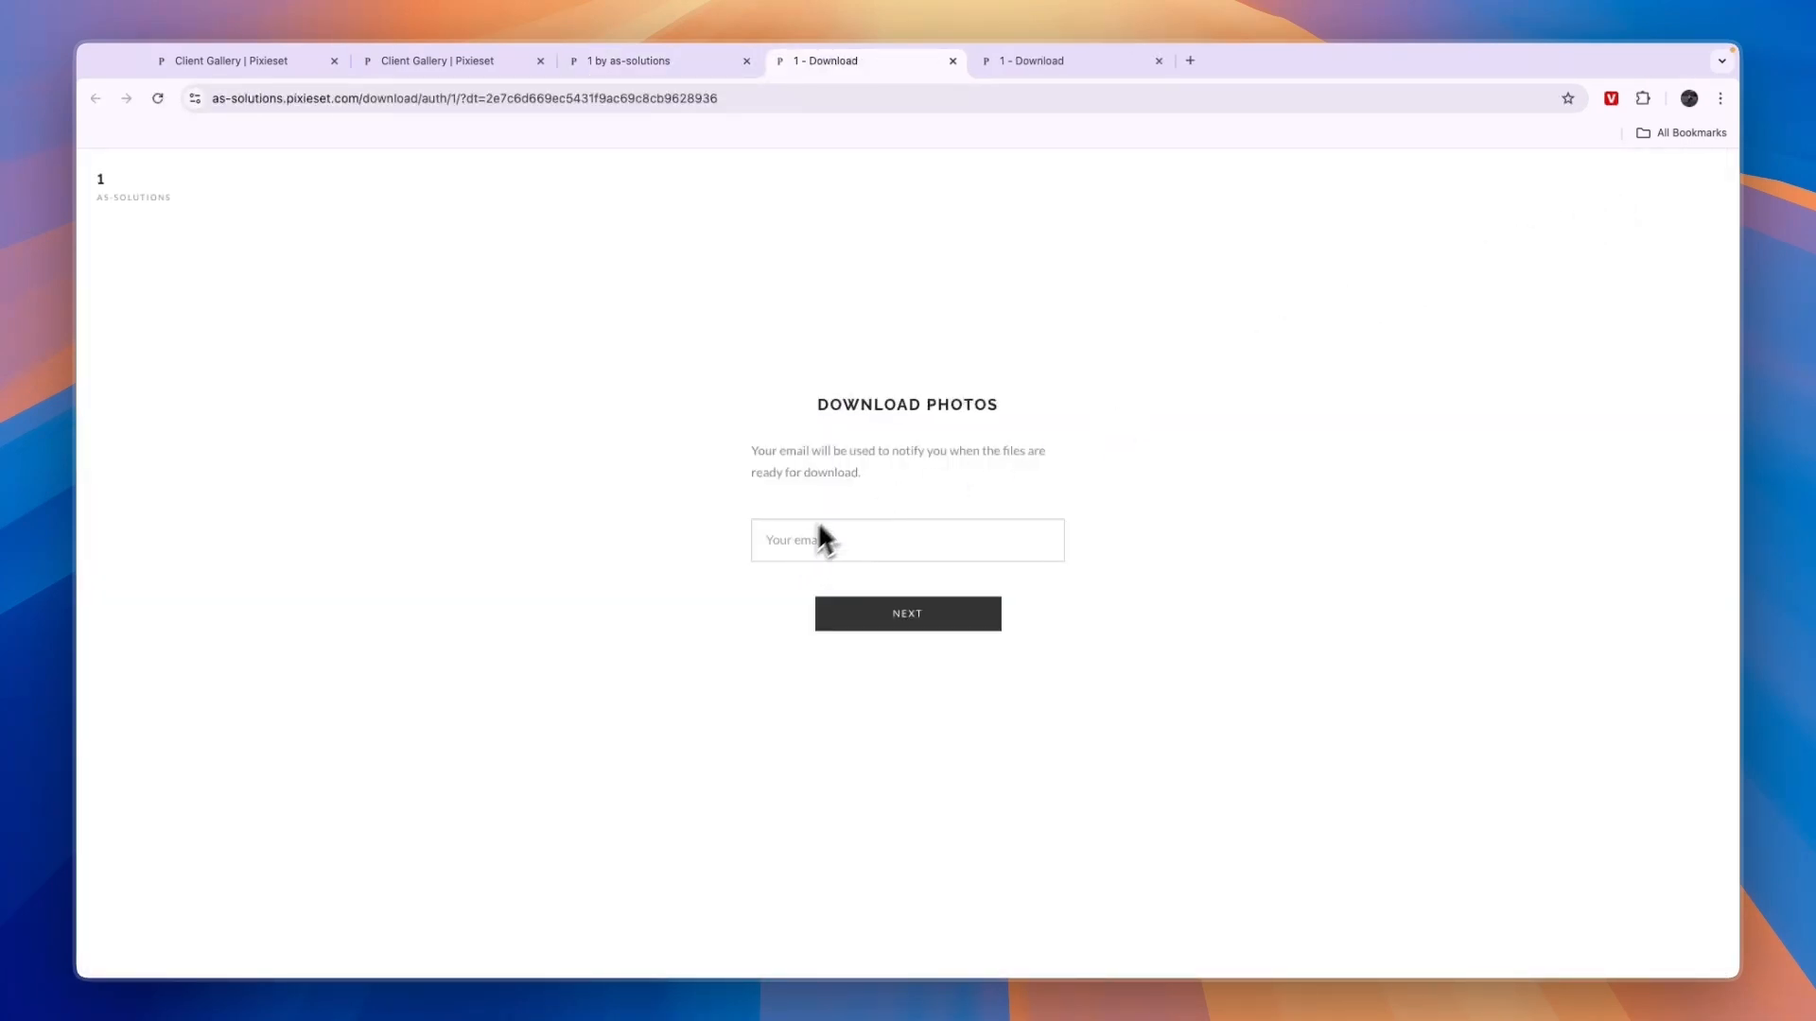